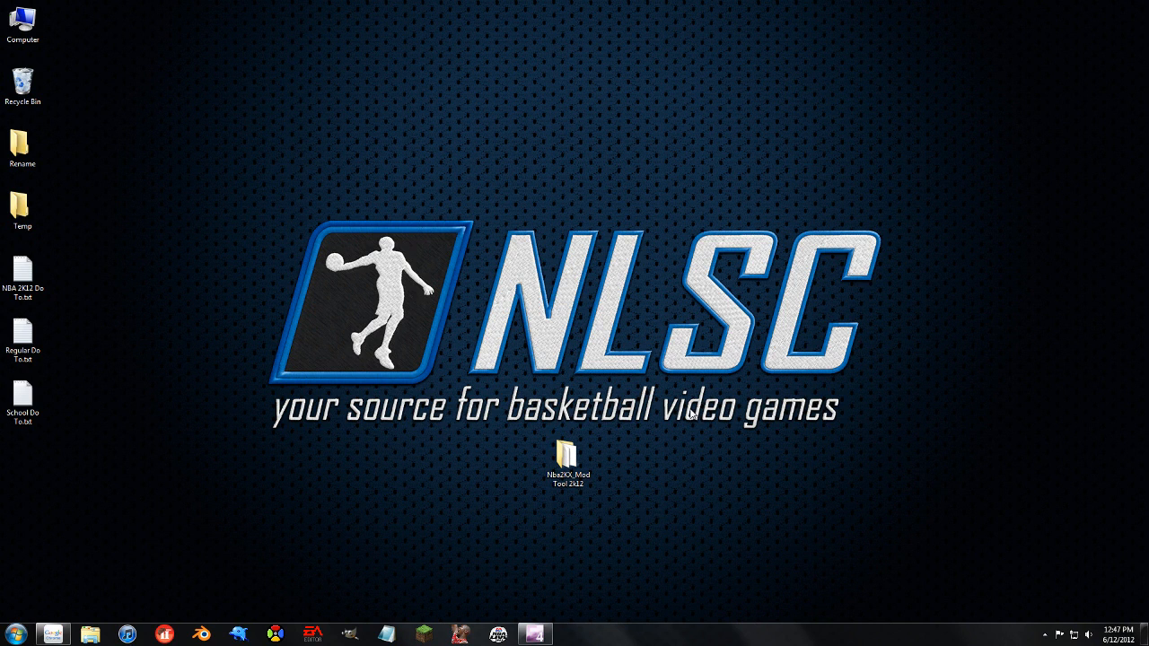
mouse_move(355, 352)
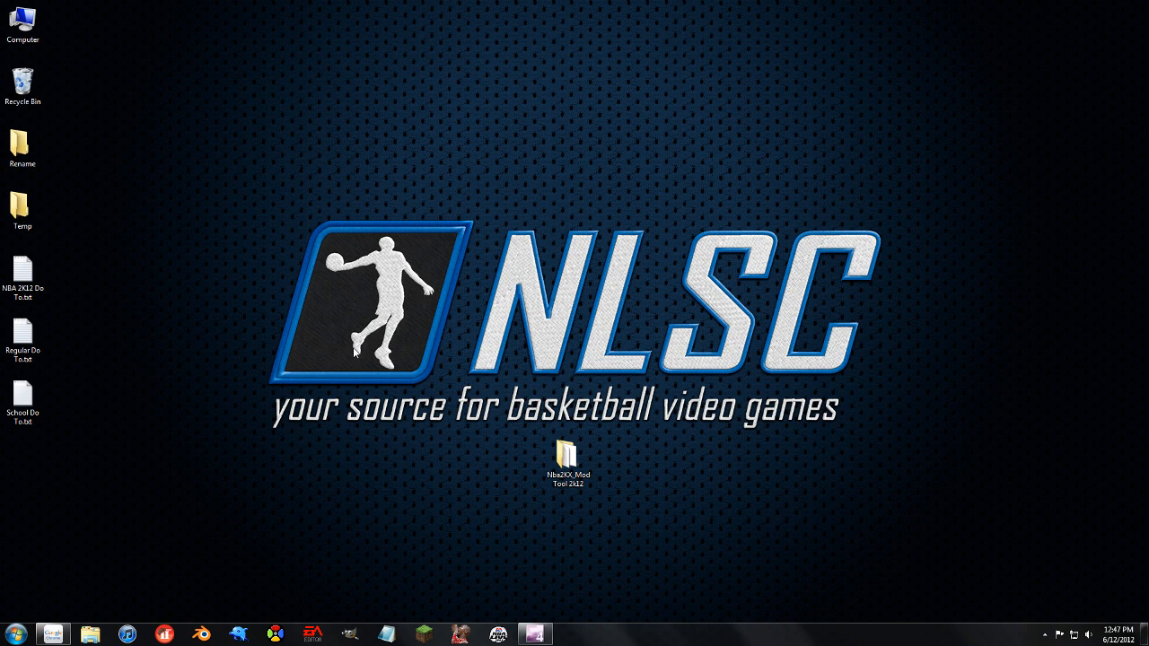
mouse_move(294, 384)
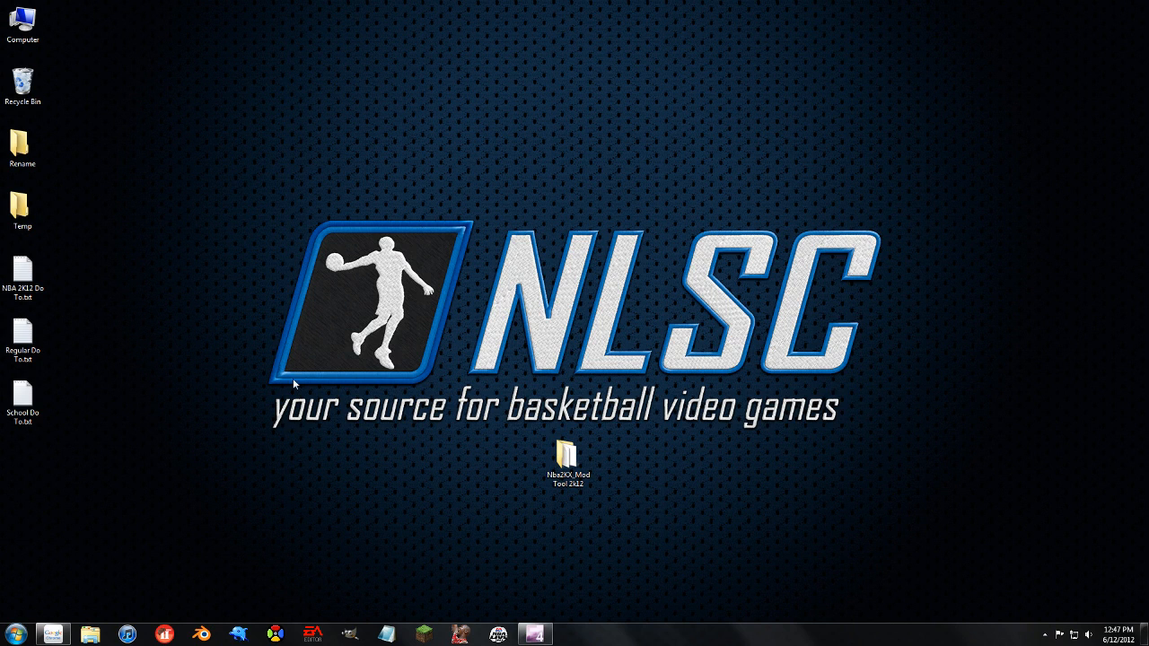
Step: Show the mod tool download page, then open the extracted NBA2KX_ModTool 2k12 folder from the desktop
click(567, 458)
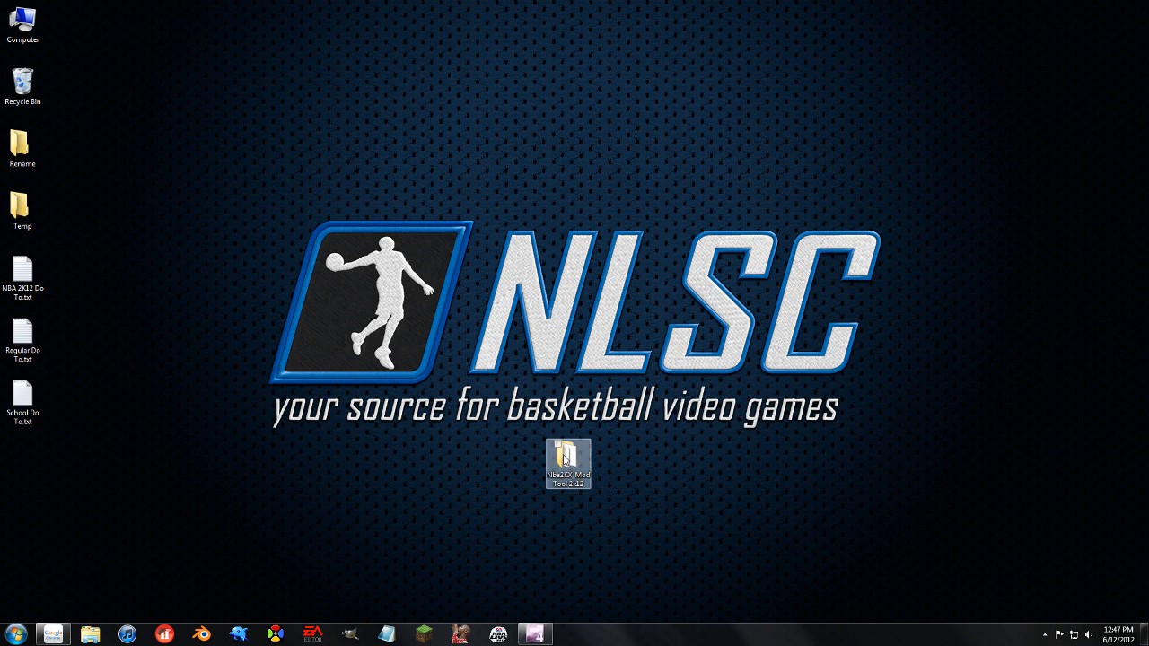
click(280, 471)
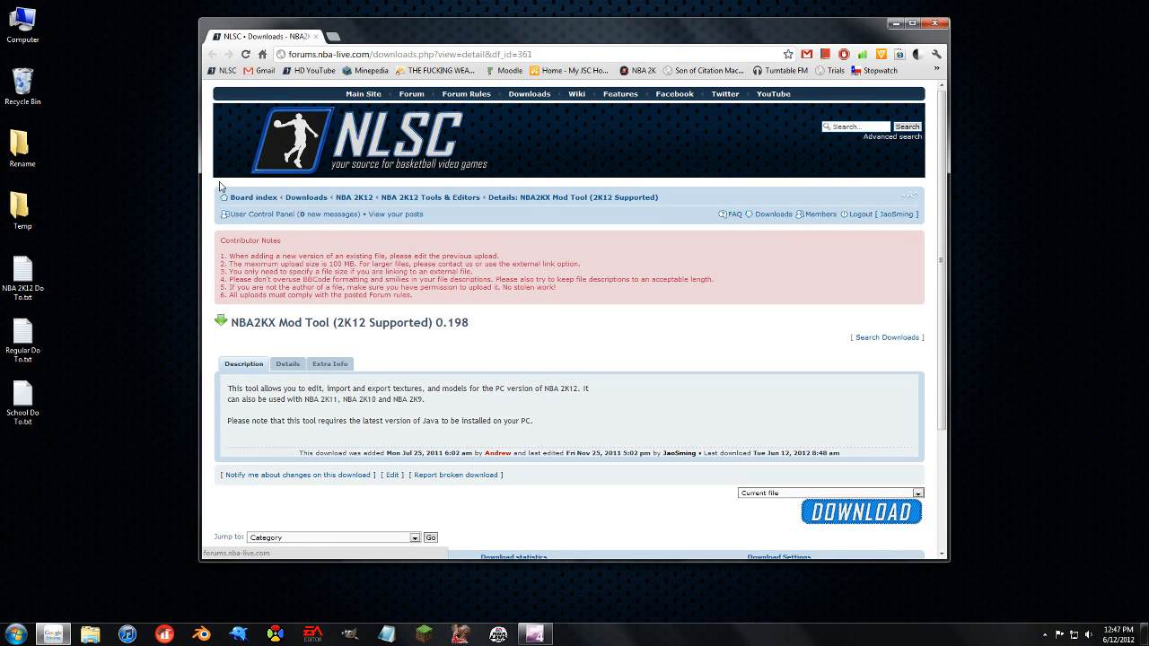
mouse_move(354, 198)
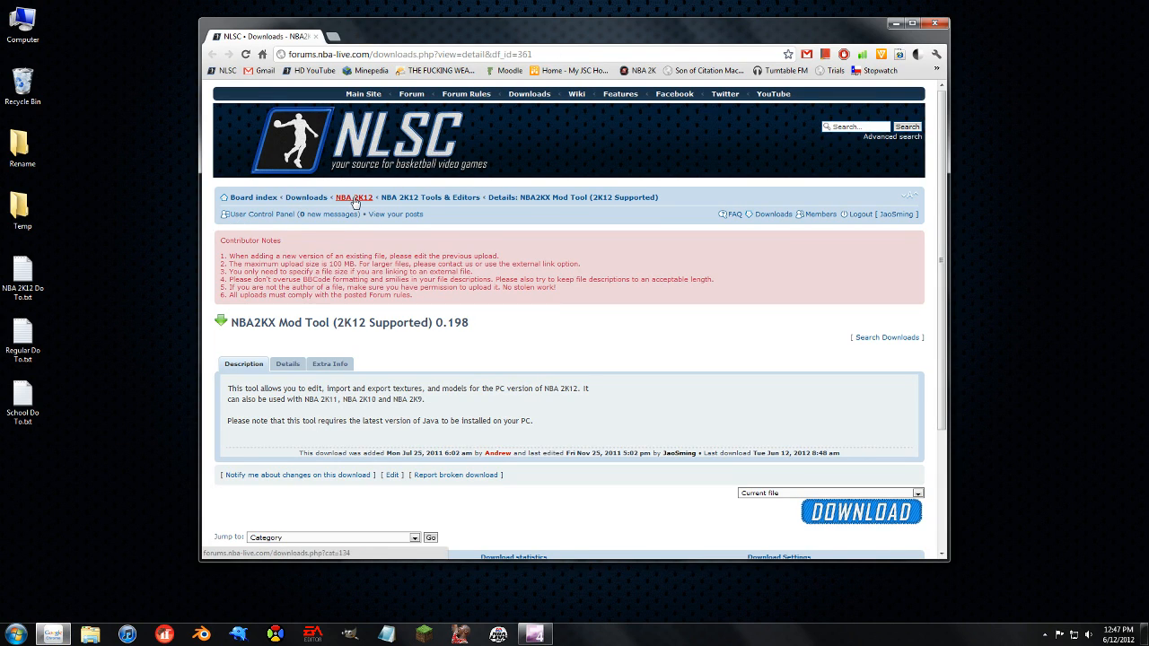
mouse_move(475, 235)
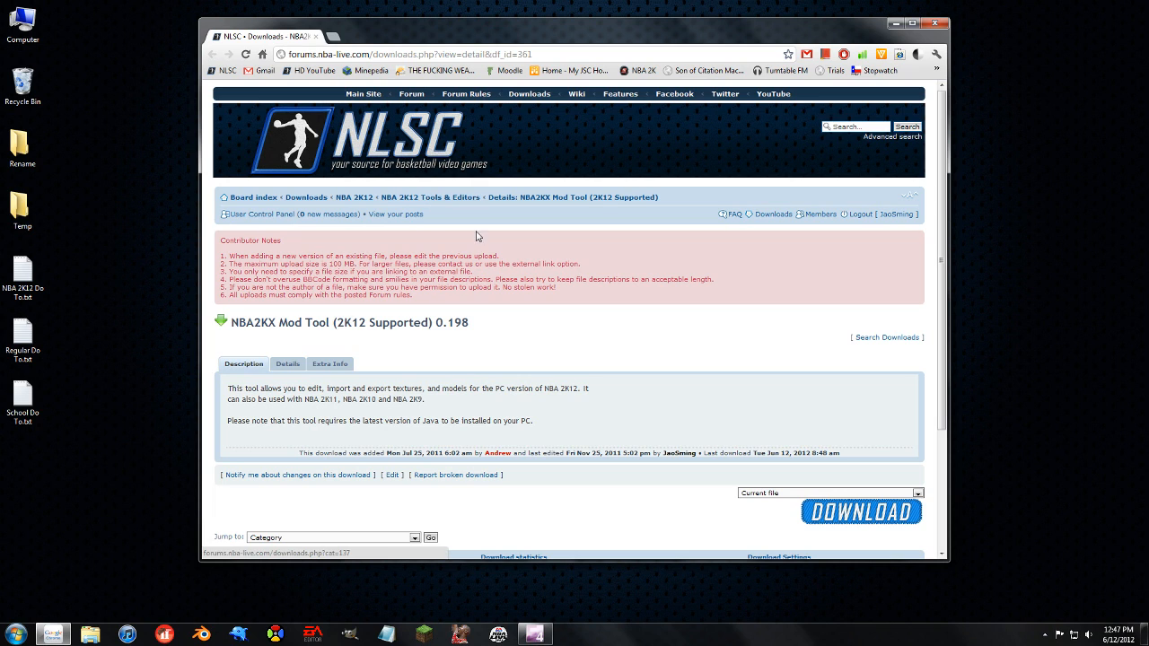
mouse_move(560, 207)
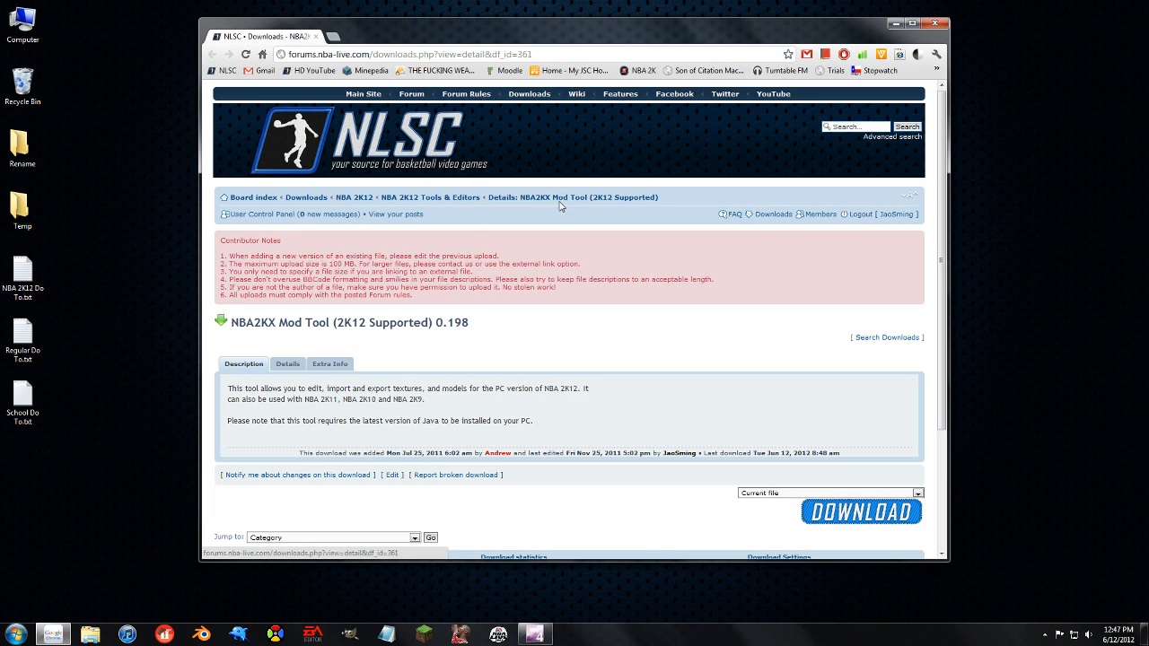
mouse_move(444, 448)
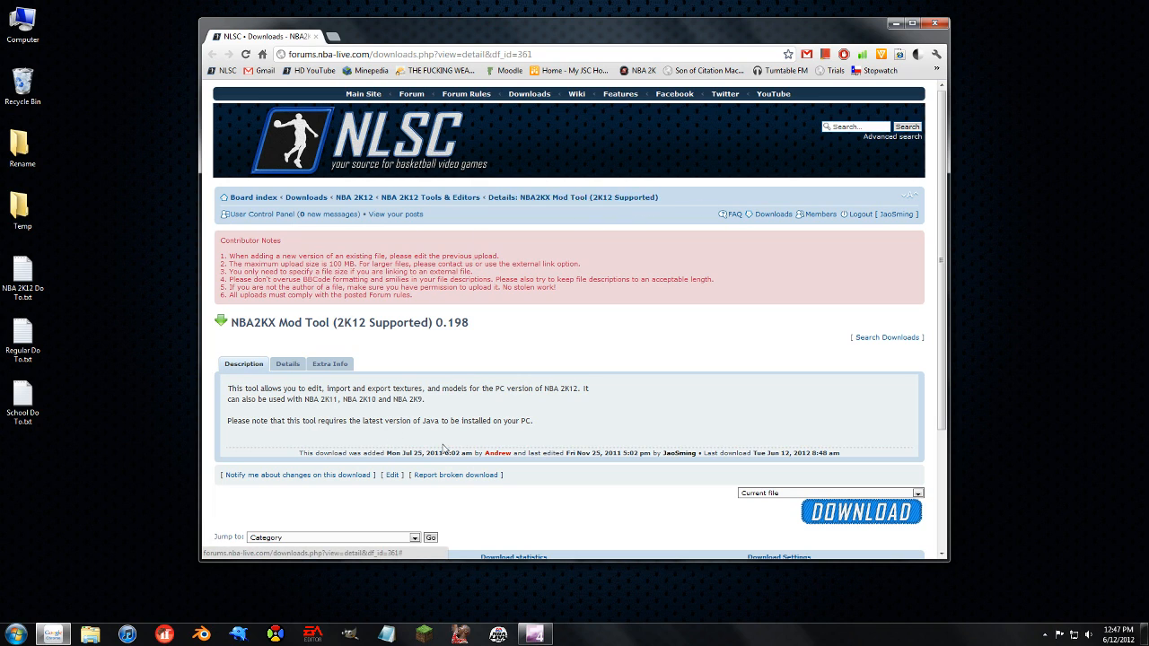
click(915, 492)
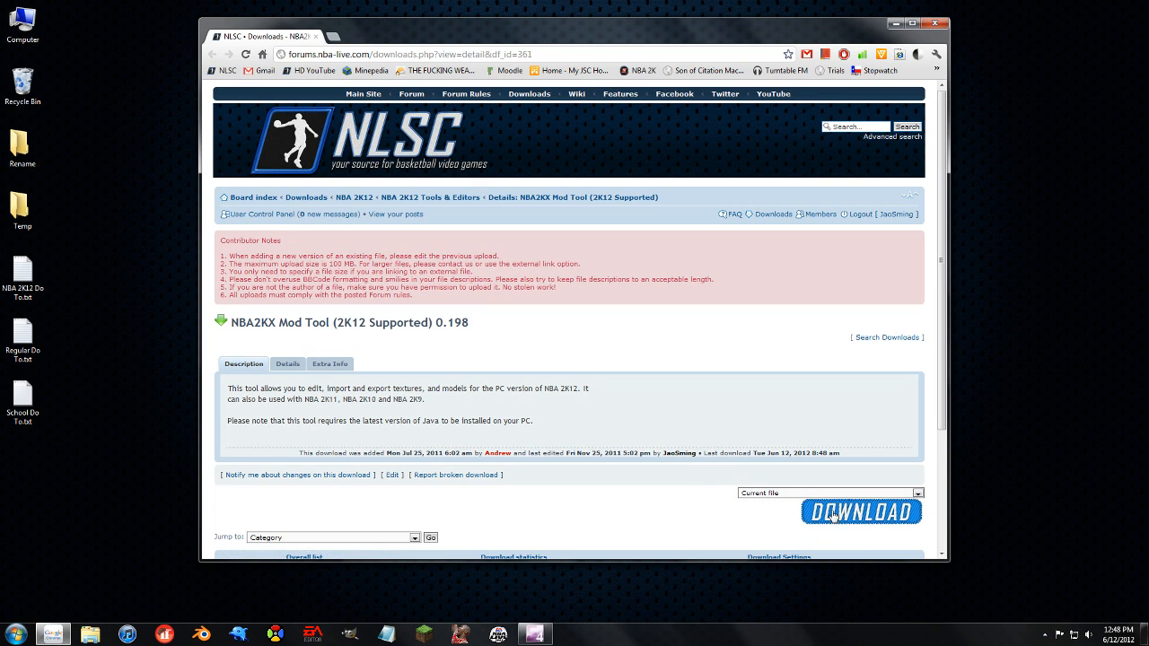
mouse_move(894, 23)
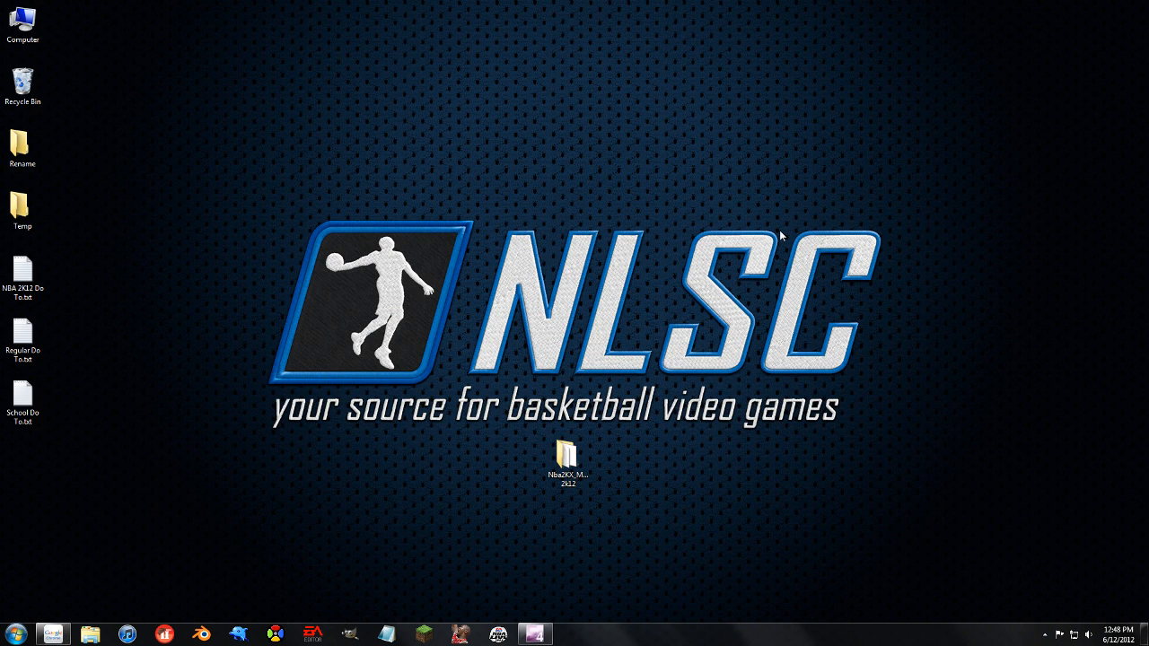
click(568, 458)
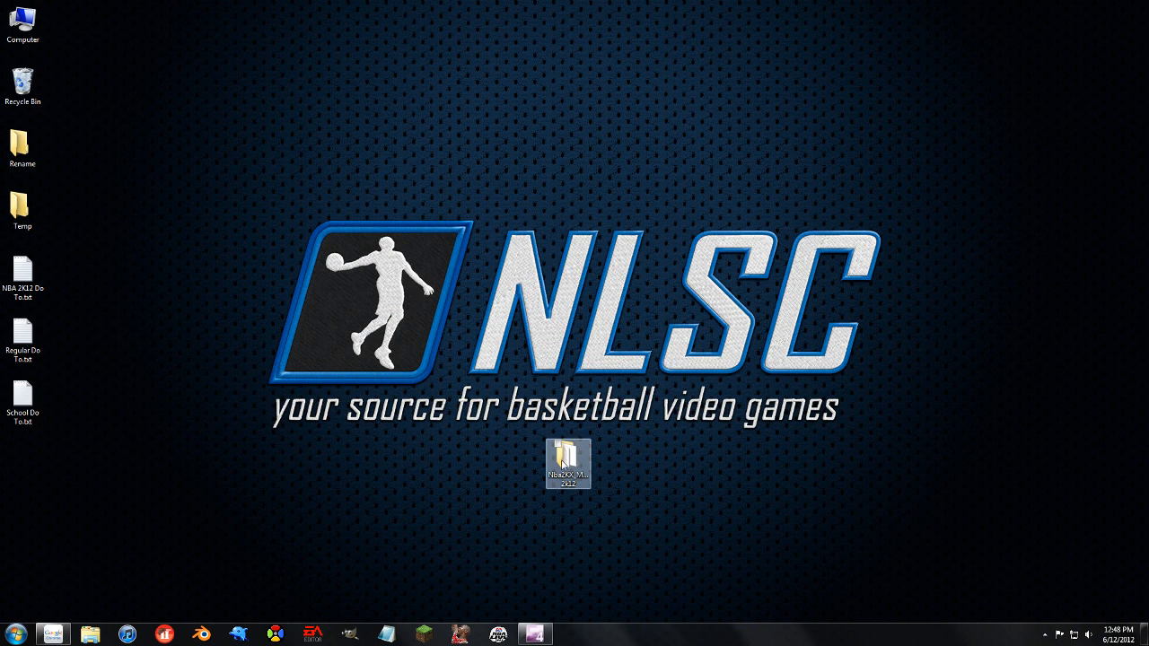
double_click(568, 459)
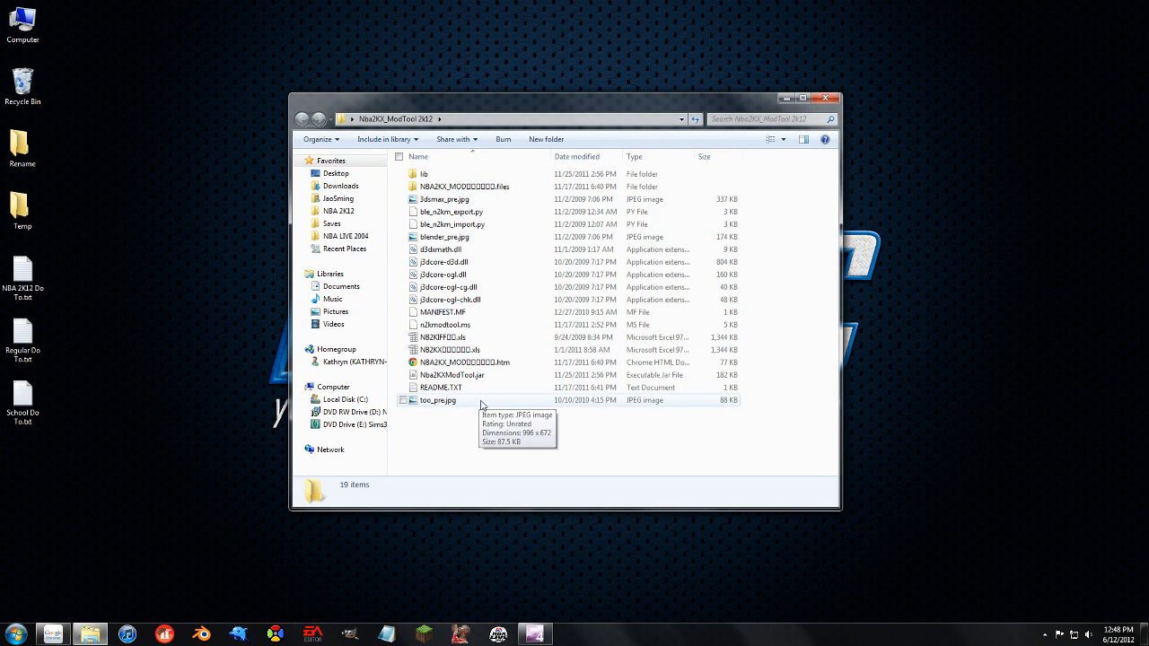
Step: Read README.TXT in Notepad, close it, and launch Nba2KXModTool.jar from the folder
double_click(441, 388)
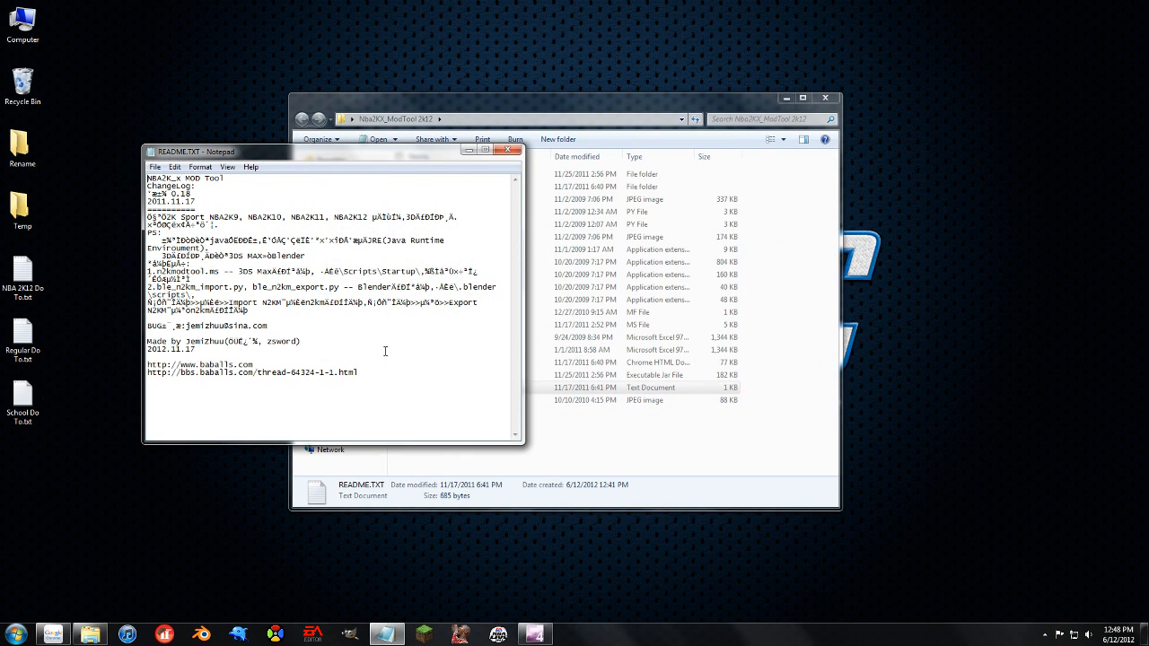
click(506, 151)
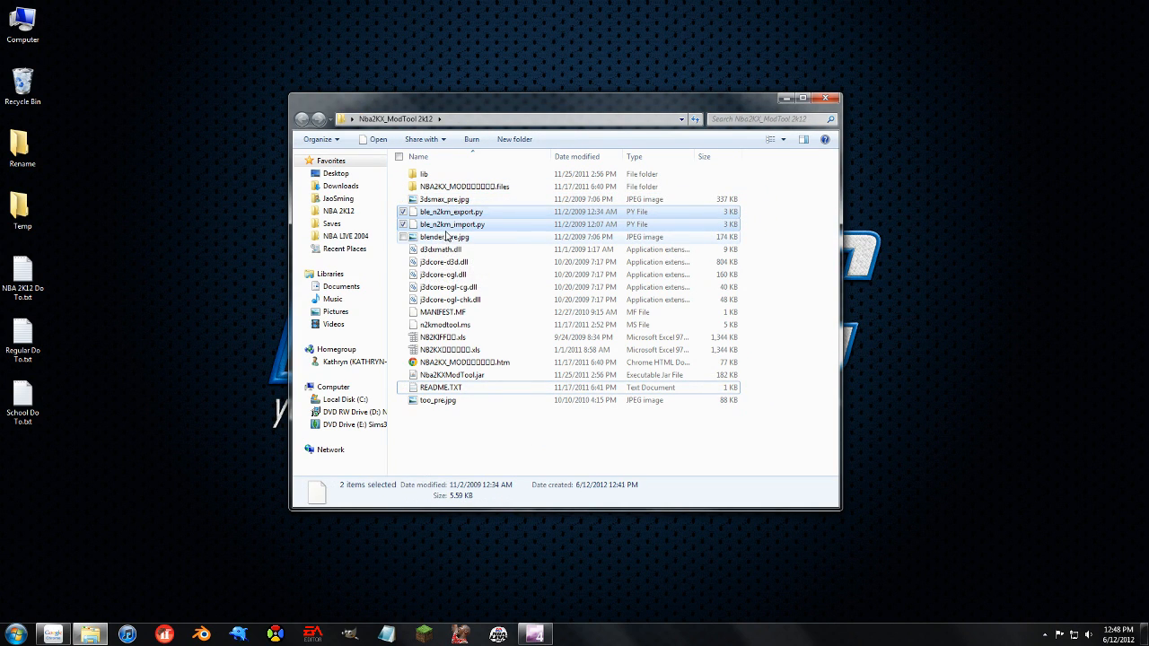
mouse_move(446, 237)
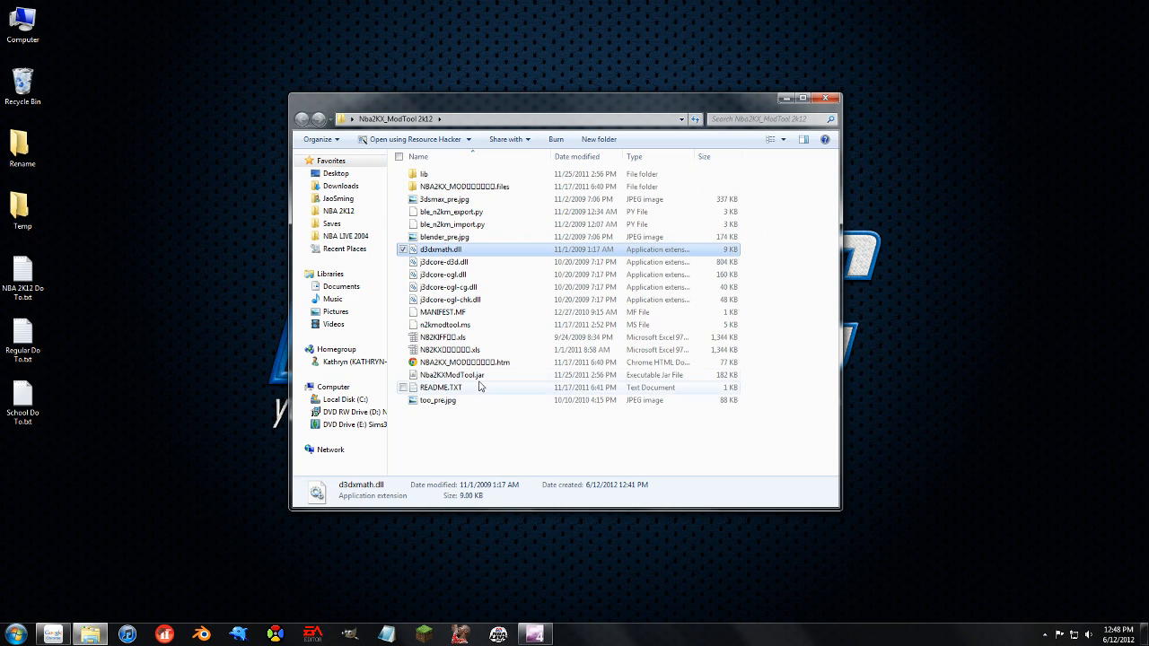
click(452, 376)
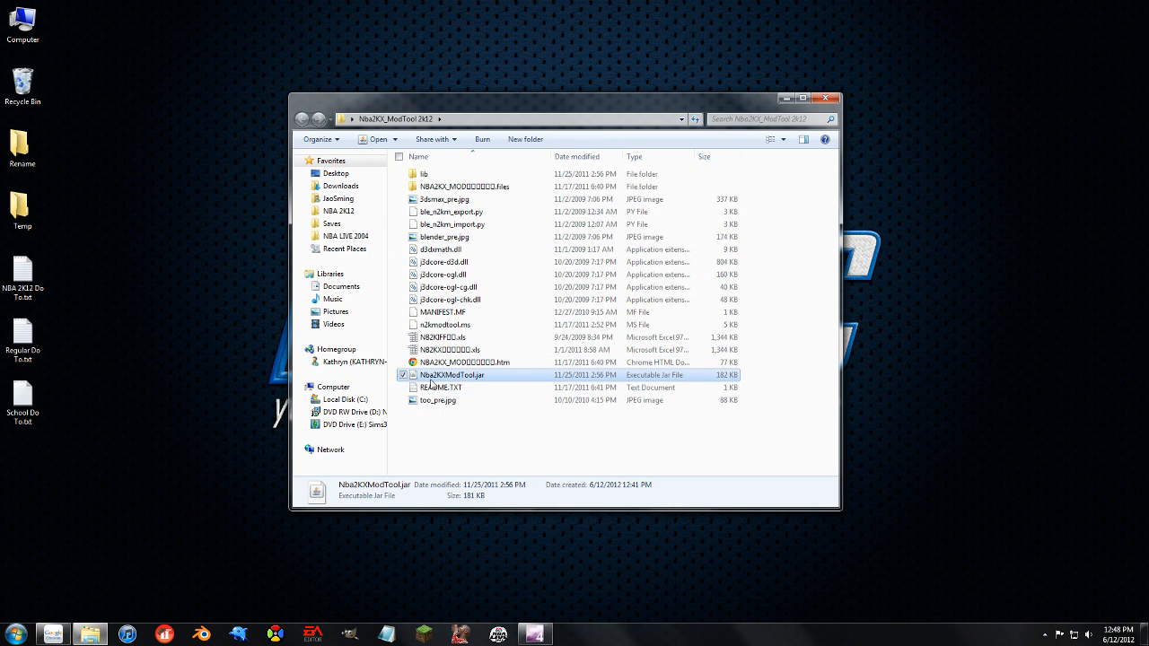
mouse_move(467, 377)
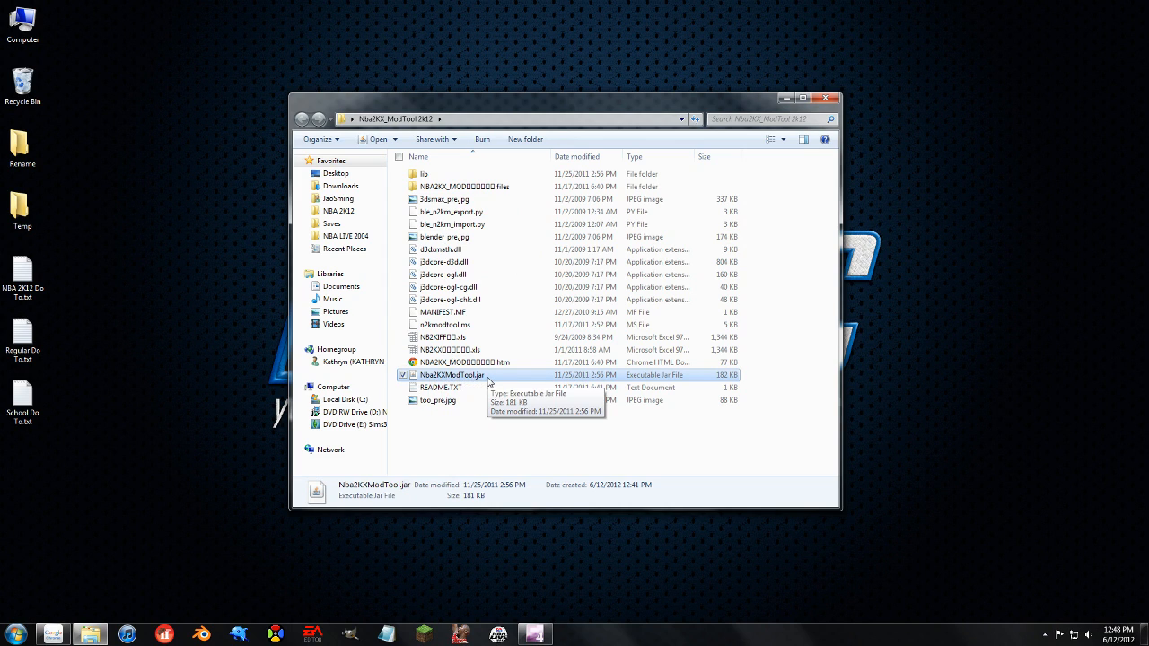
mouse_move(483, 384)
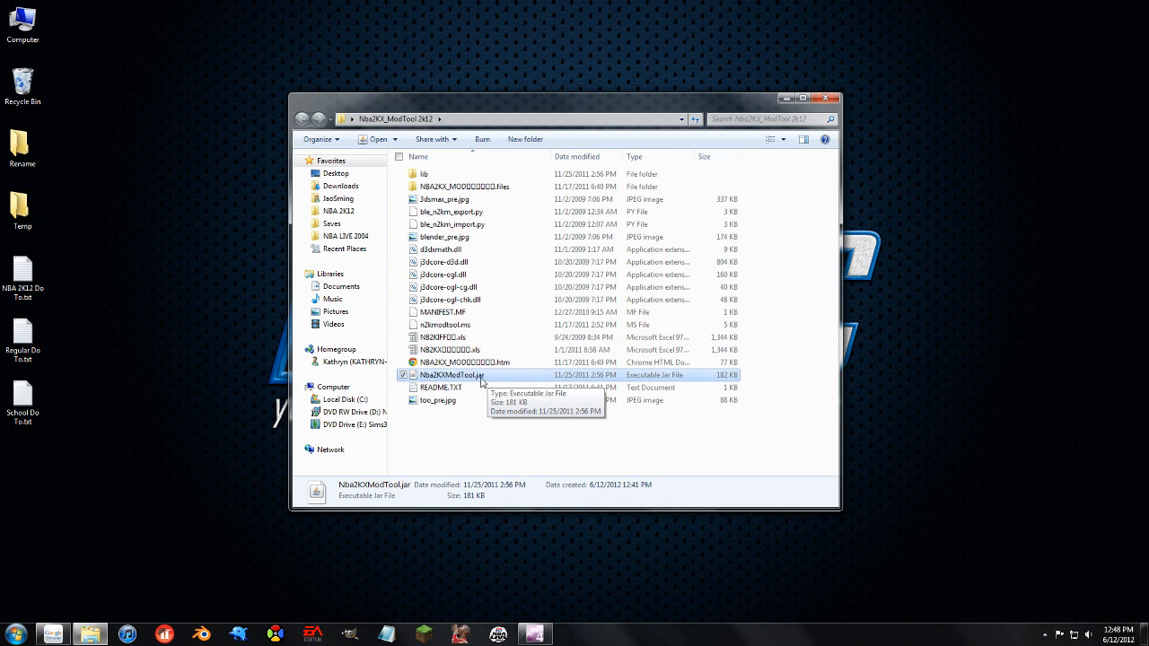
double_click(452, 375)
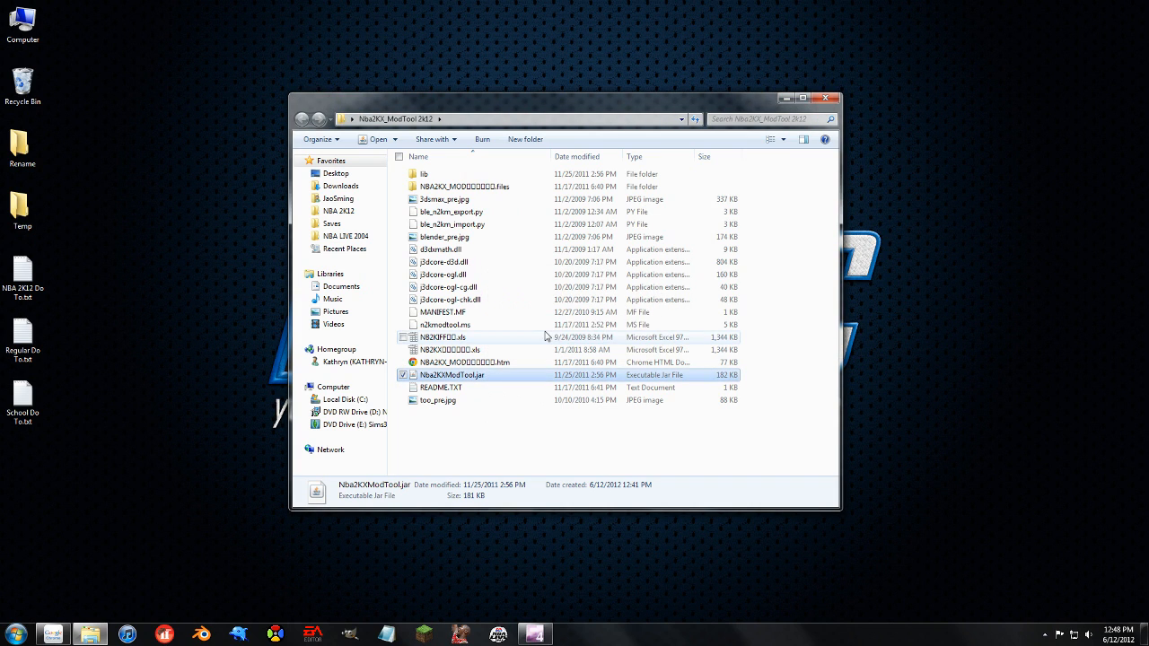
Step: Launch Nba2KXModTool.jar and glance through its Help menu with no game file loaded
double_click(452, 375)
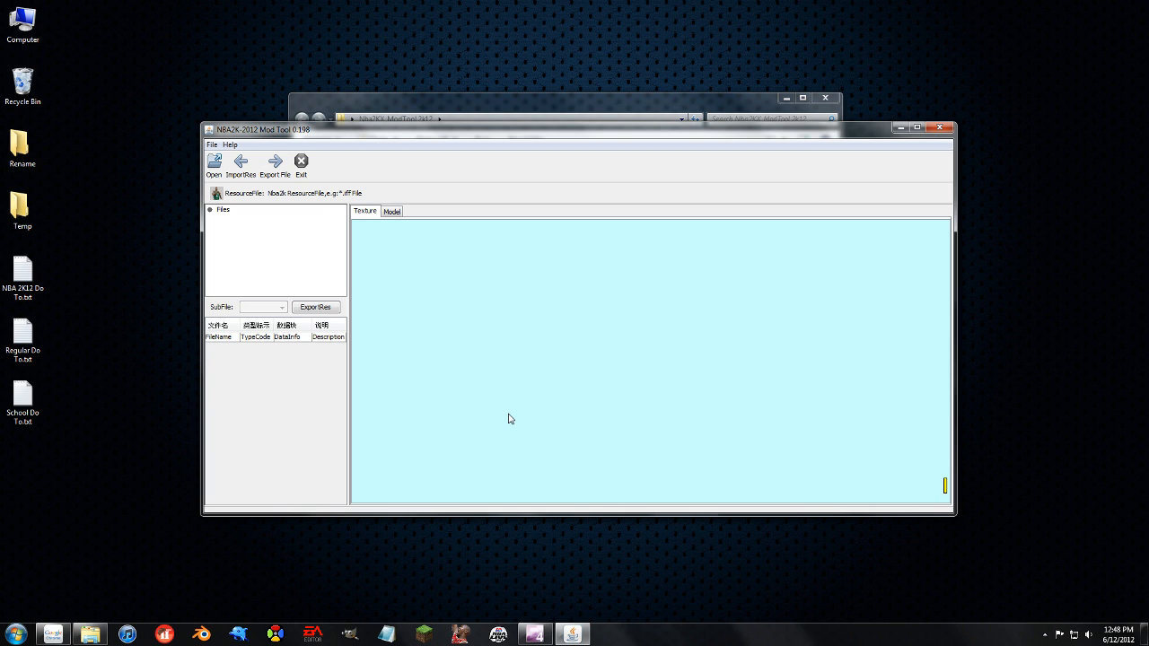
mouse_move(313, 224)
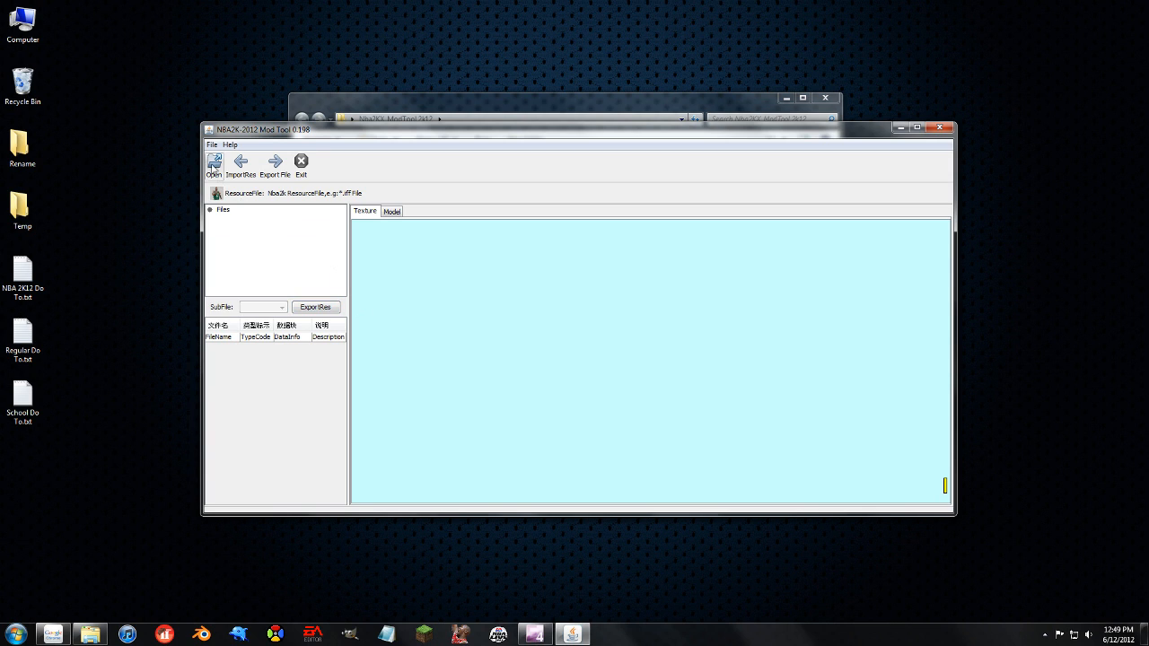
click(230, 144)
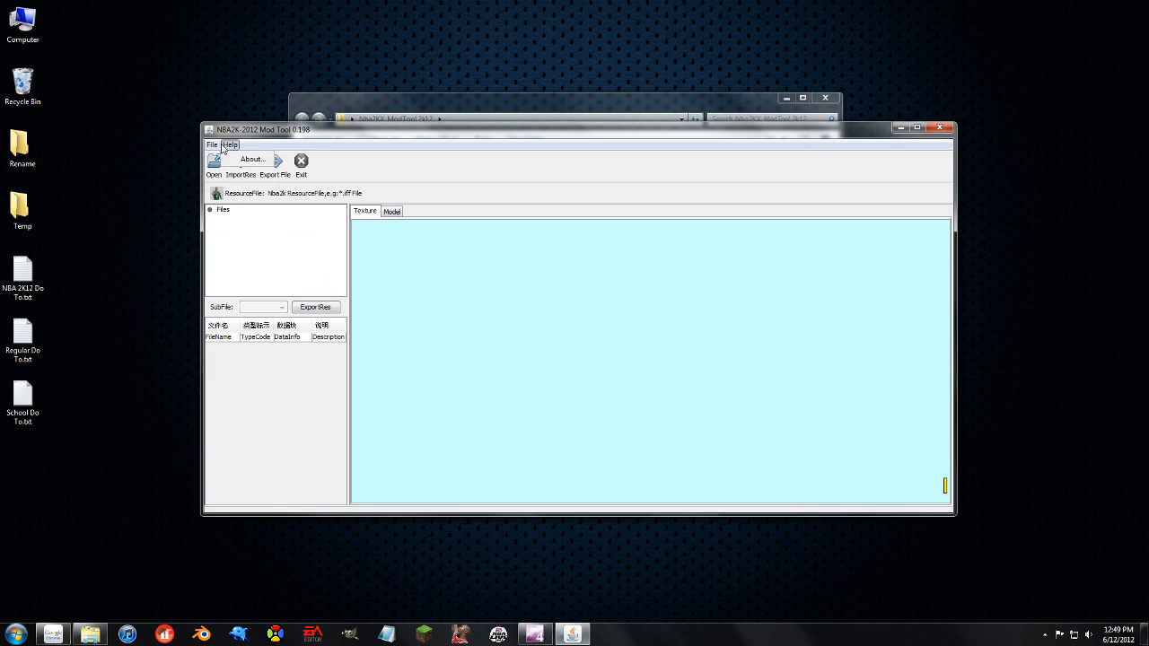
click(302, 235)
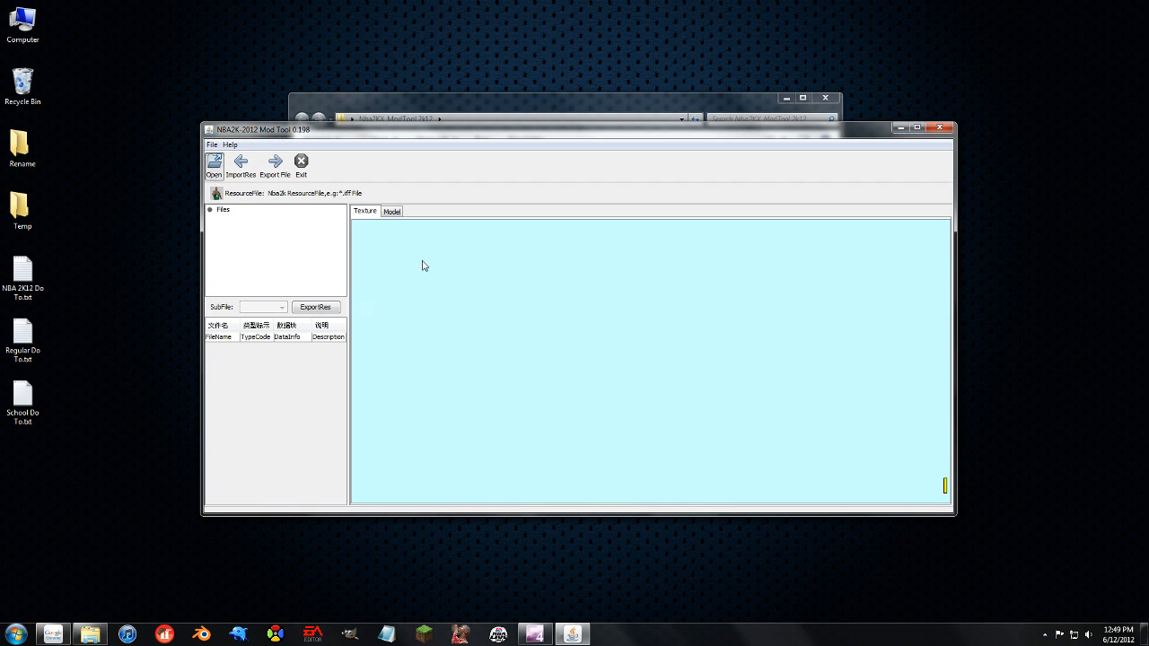
Step: Start opening a game file and browse toward the NBA 2K12 install folder
click(213, 162)
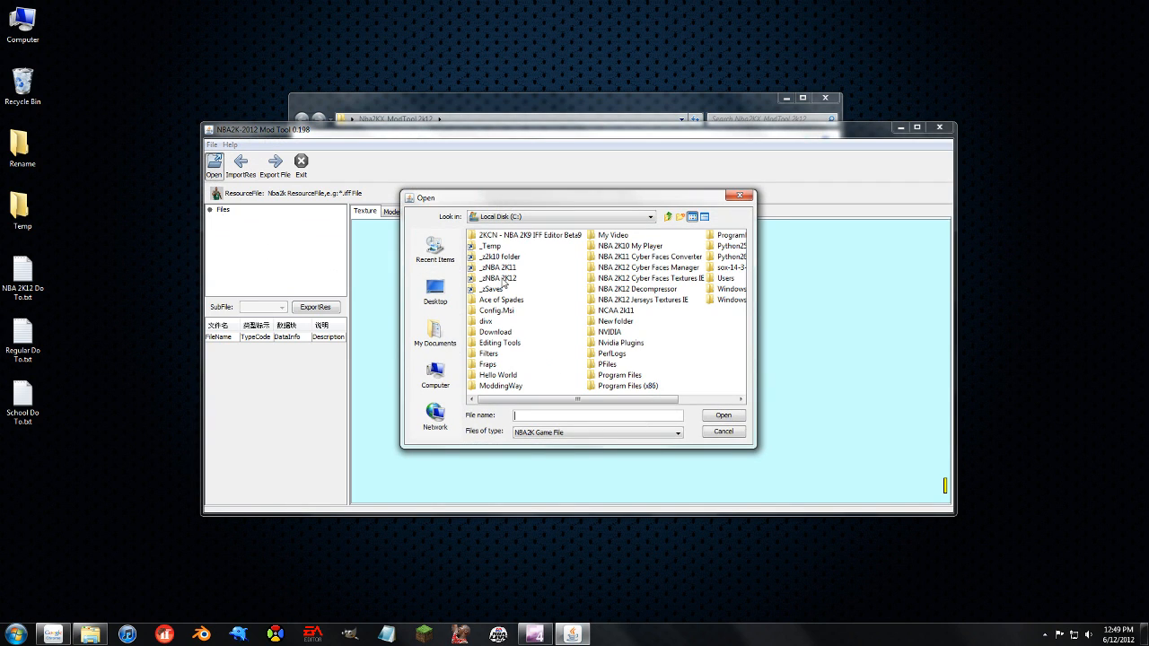
double_click(502, 278)
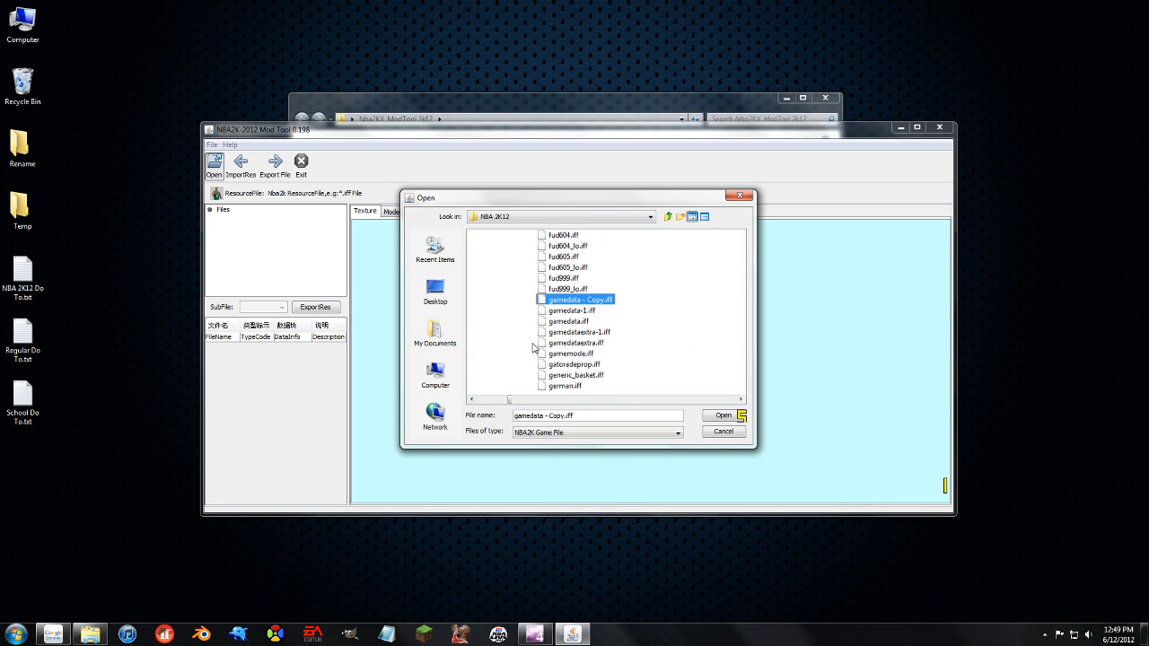
Step: Load gamedata - Copy.iff and preview the first DDS subfile of an archive entry
click(721, 414)
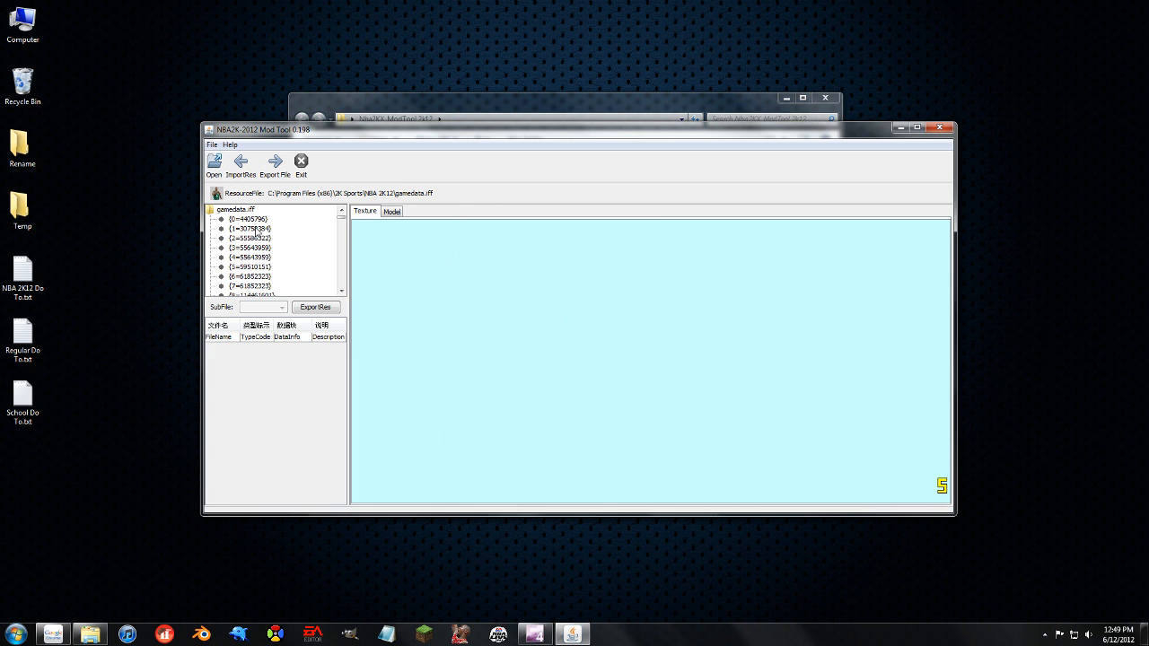
click(249, 259)
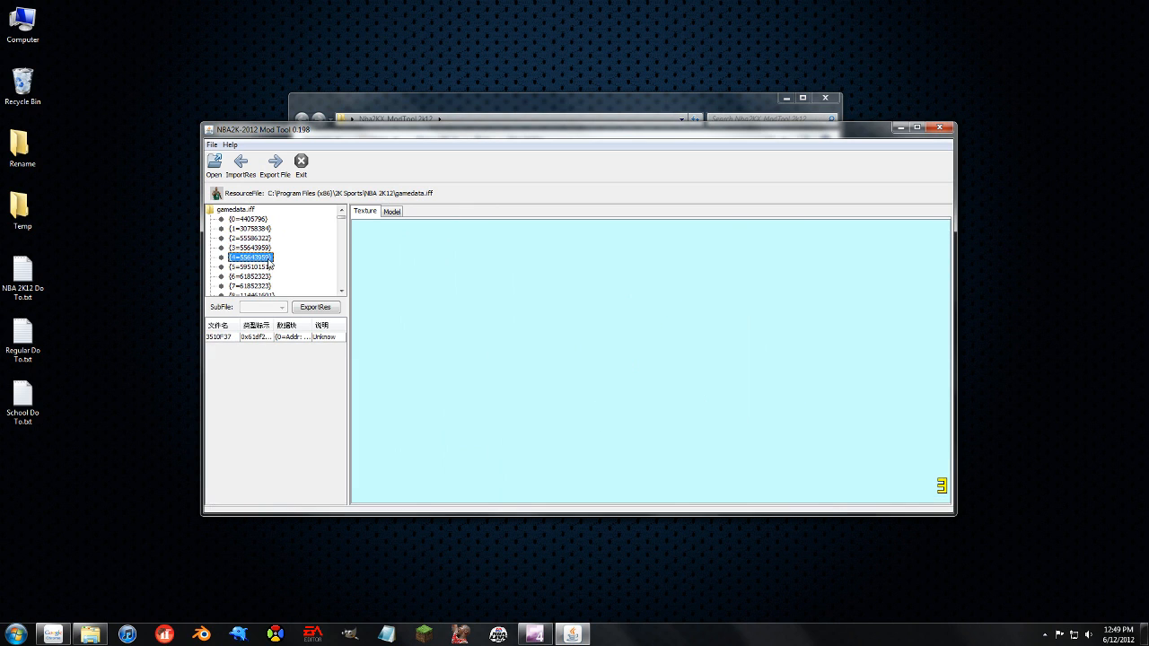
click(255, 291)
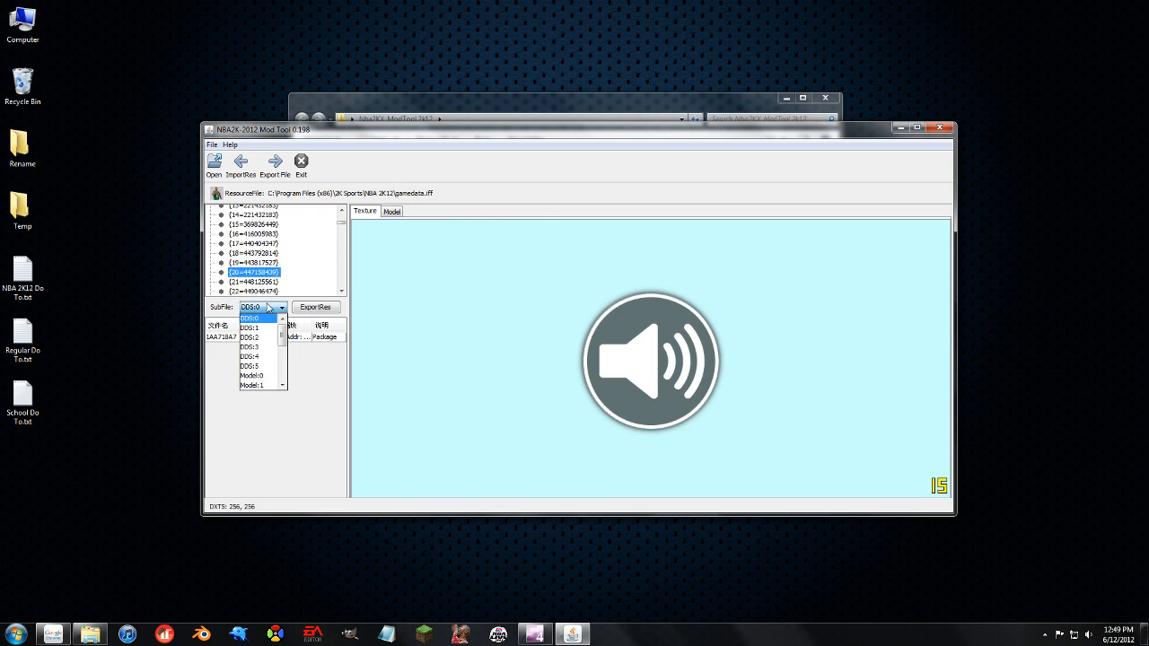
click(254, 317)
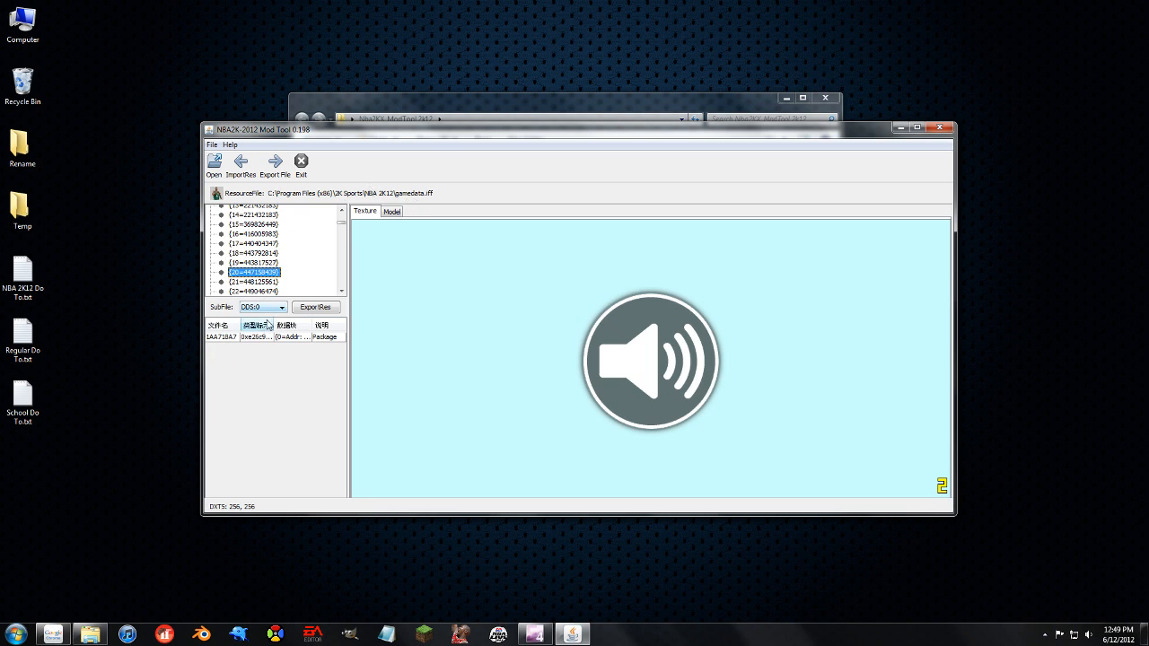
Step: Browse further down the gamedata.iff entry list and preview another entry's texture
click(262, 307)
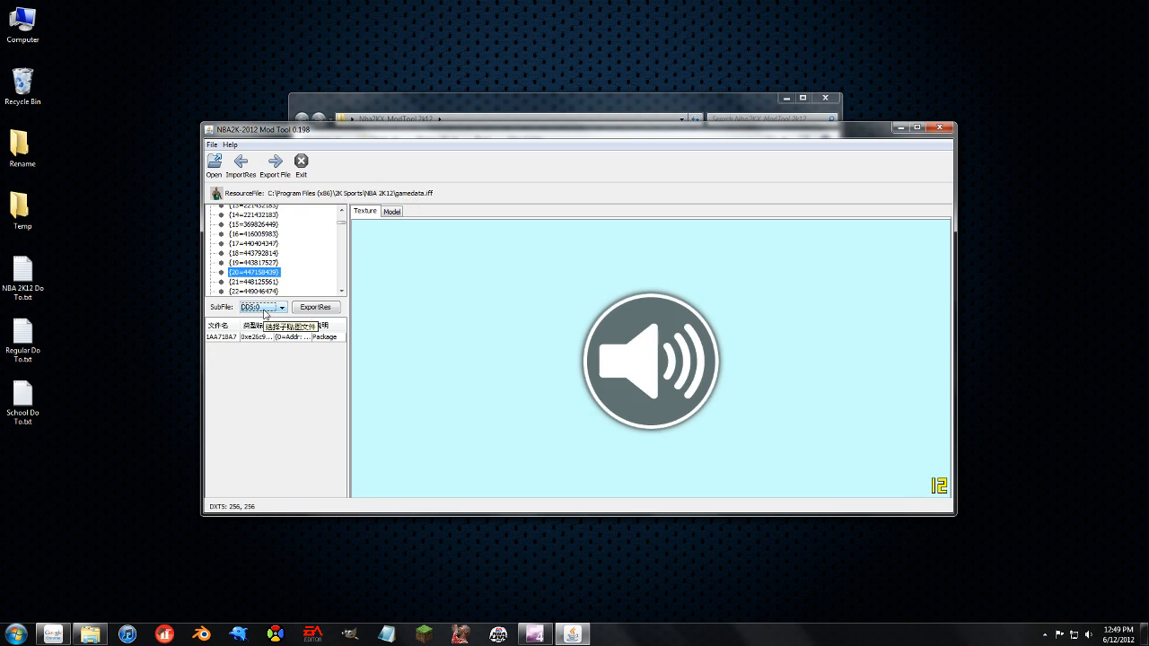
click(280, 307)
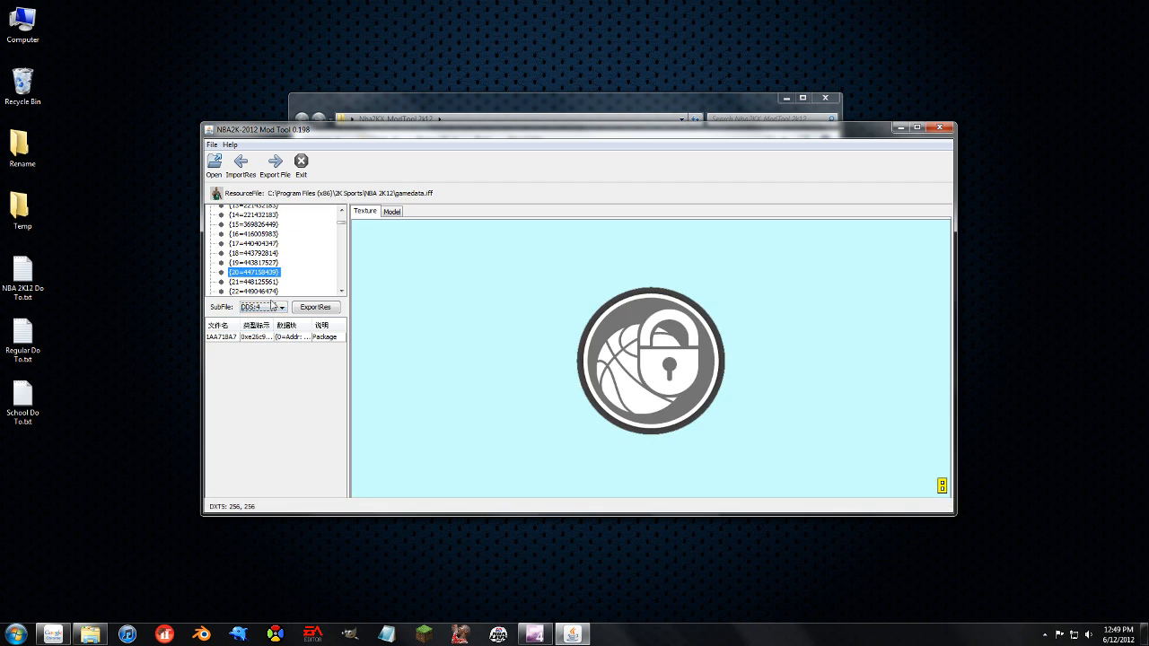
scroll(down, 3)
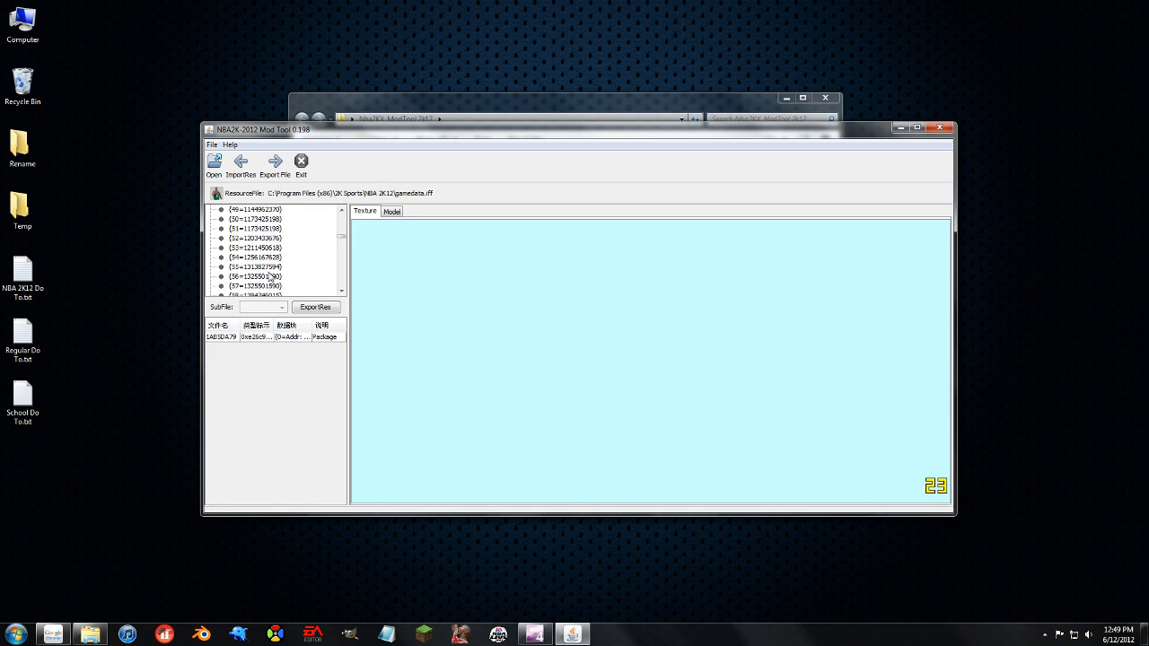
click(255, 273)
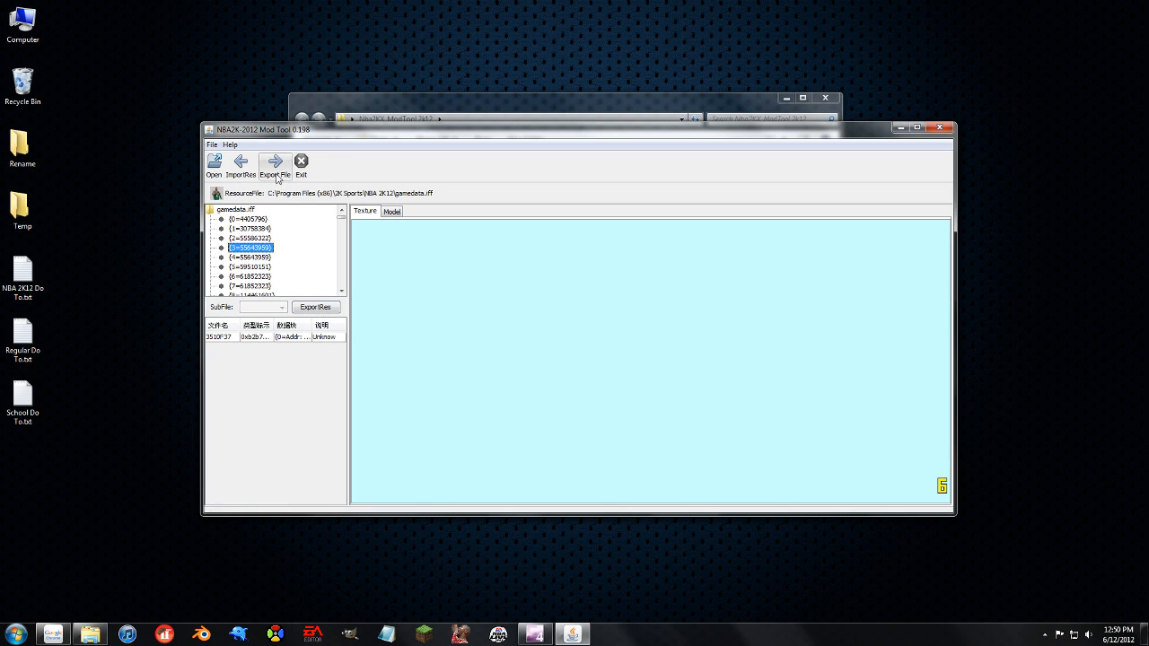
Step: Export the net entry's DDS texture to the desktop as net.dds and confirm the success message
click(249, 276)
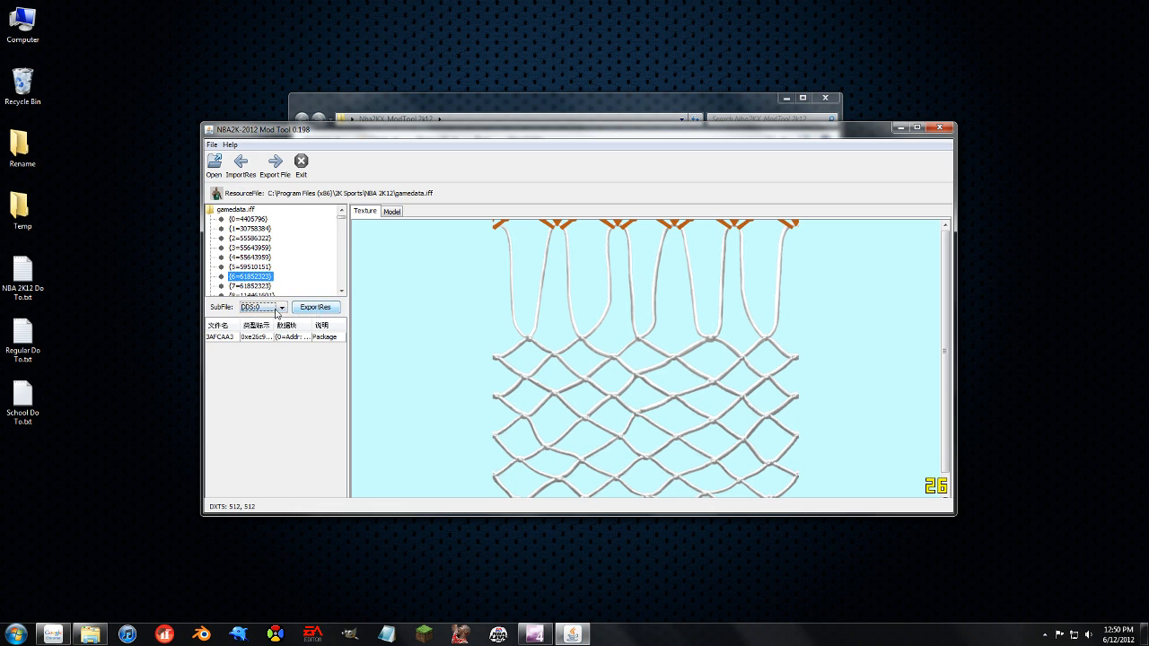
click(280, 307)
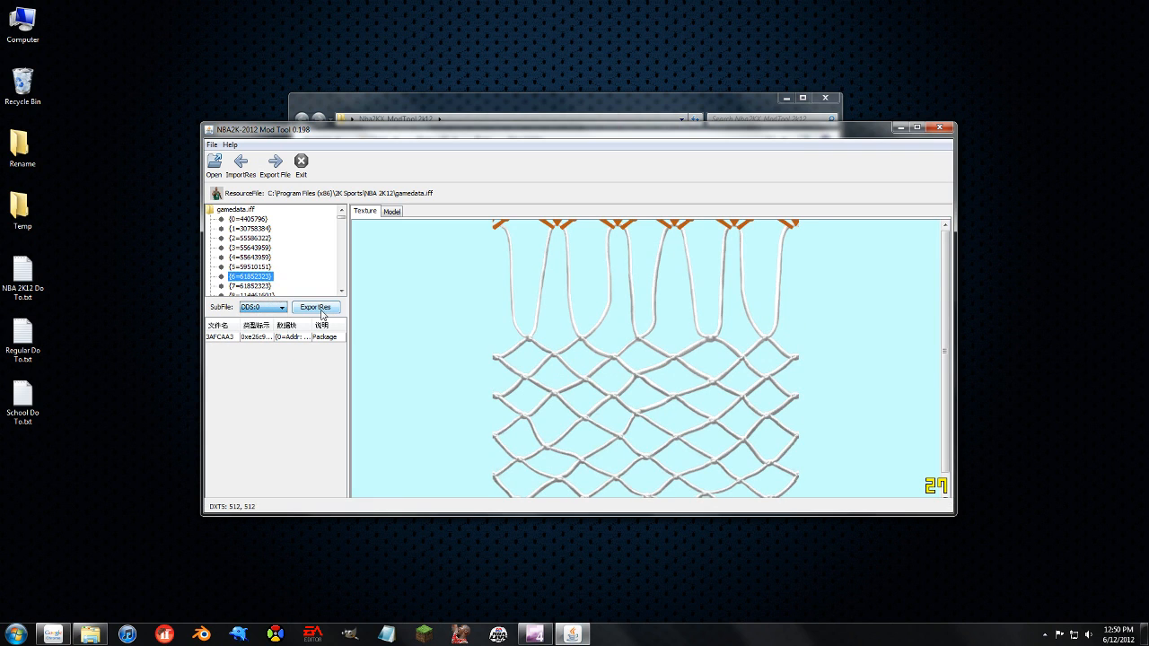
click(315, 307)
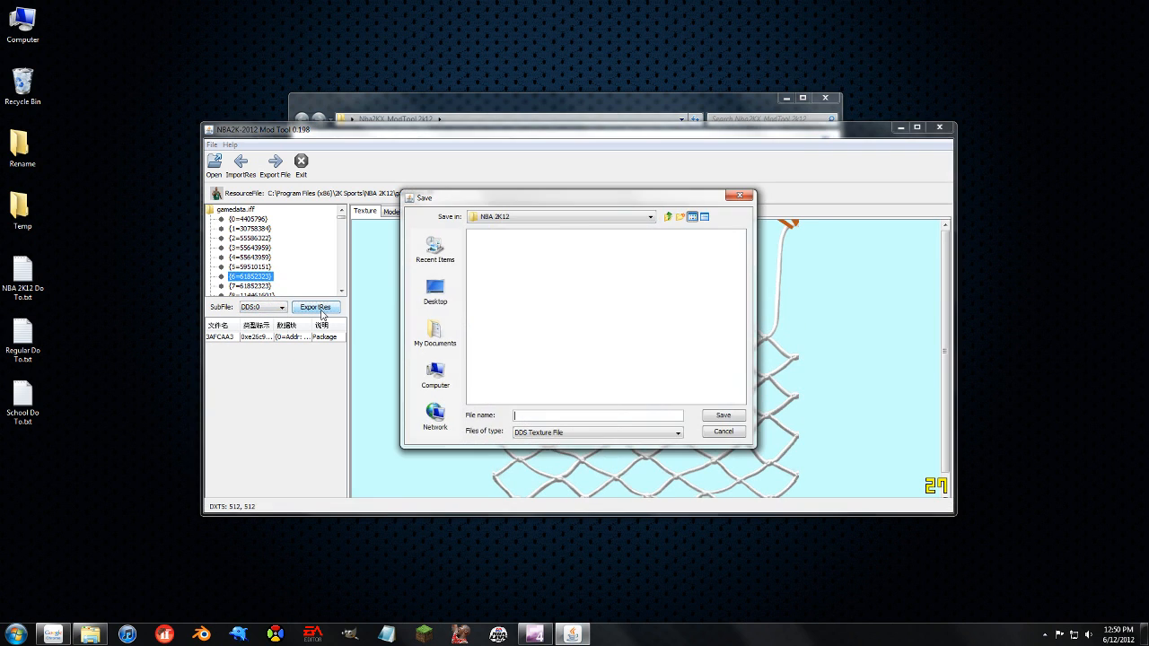
click(434, 287)
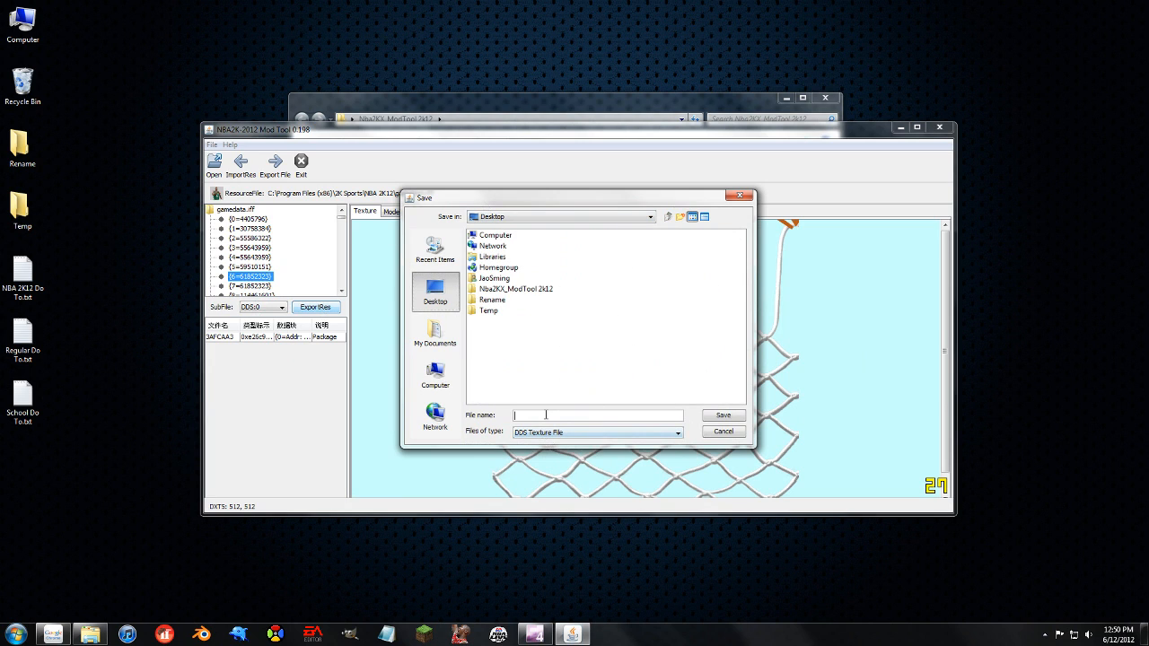
click(721, 415)
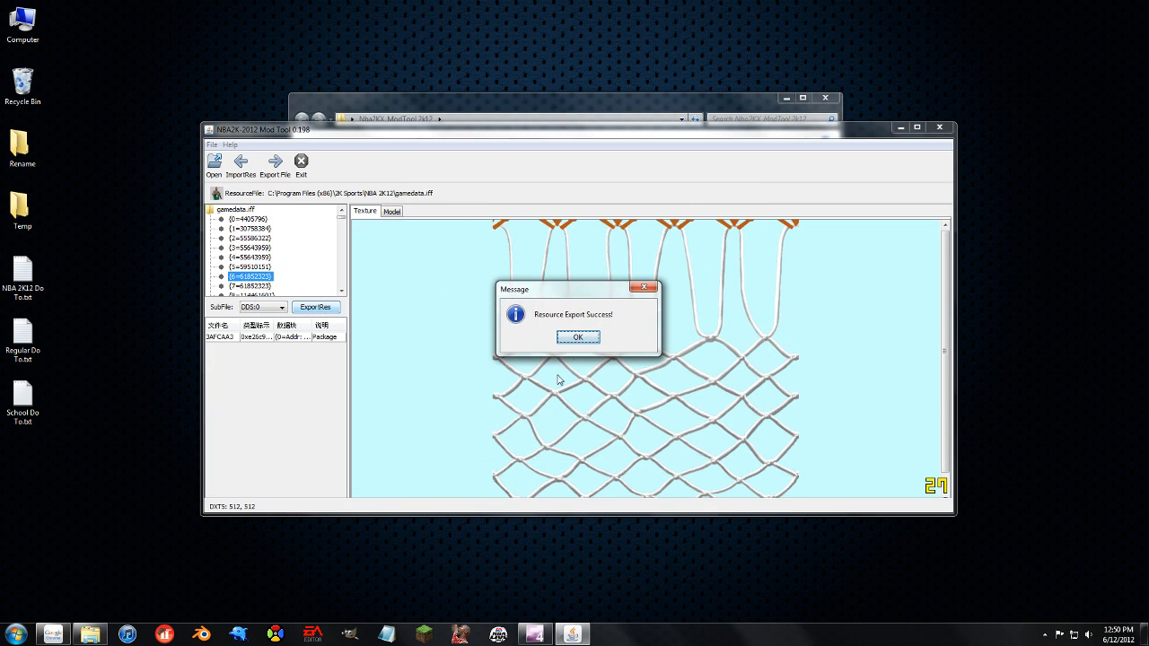
click(578, 338)
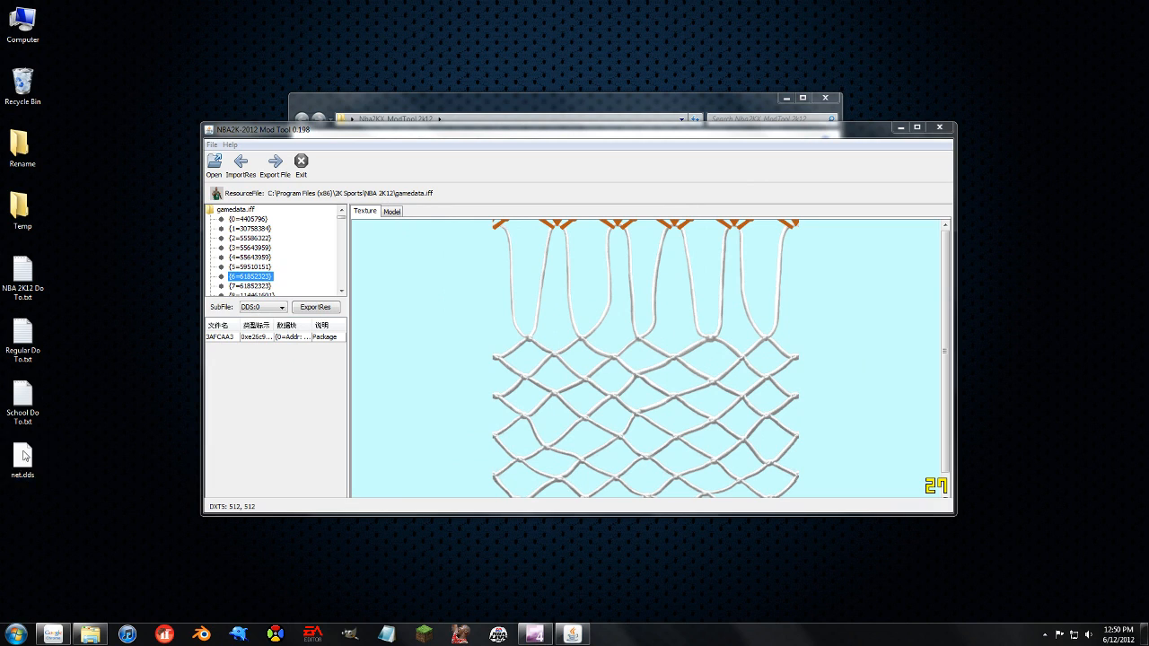
mouse_move(212, 513)
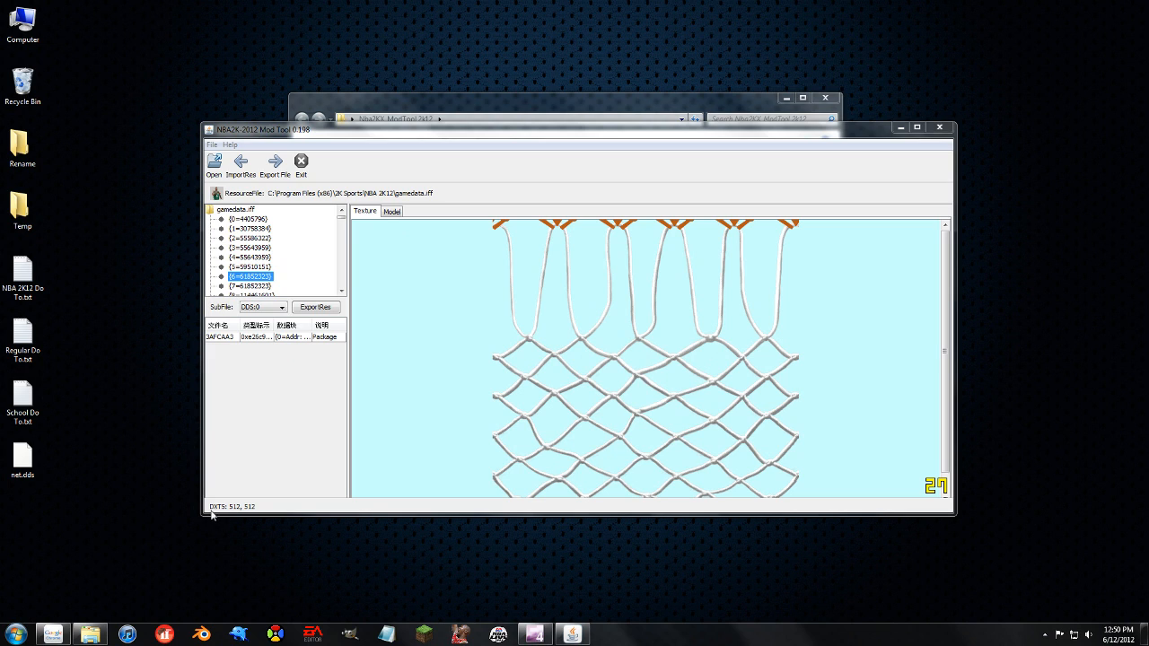
mouse_move(237, 501)
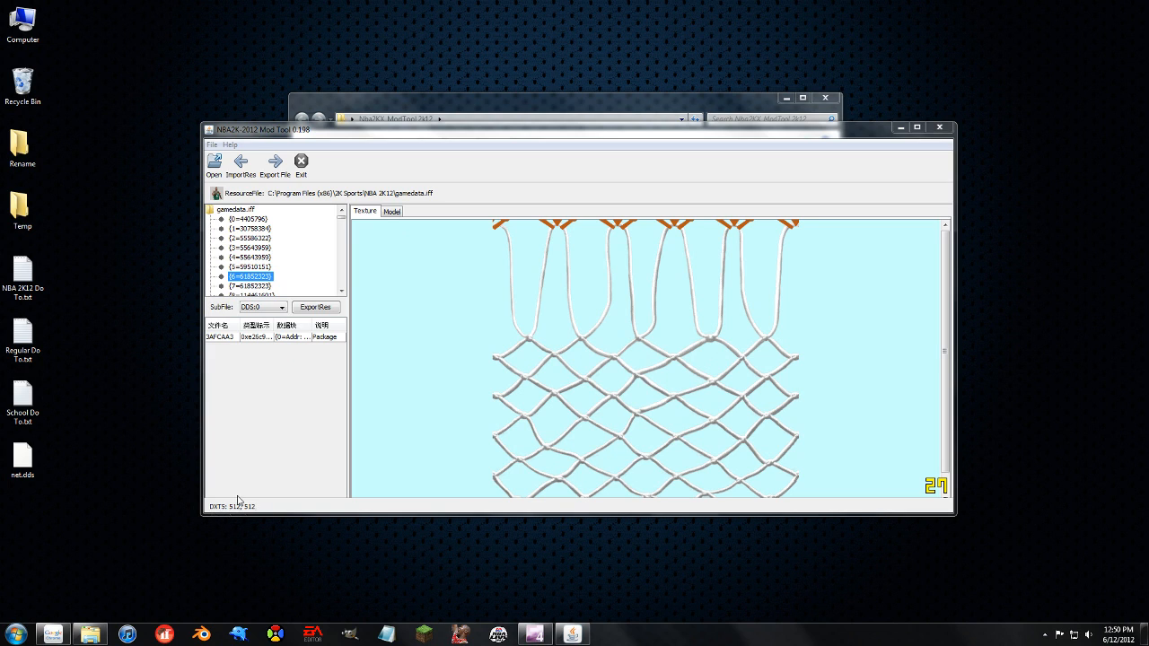
mouse_move(252, 513)
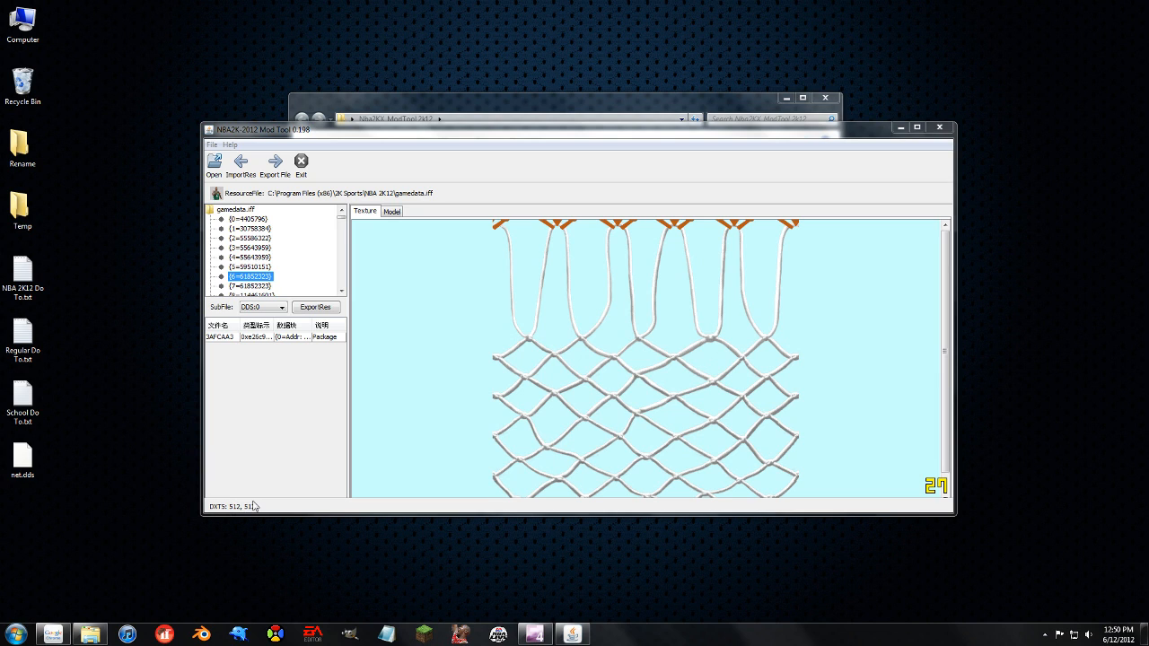
mouse_move(76, 478)
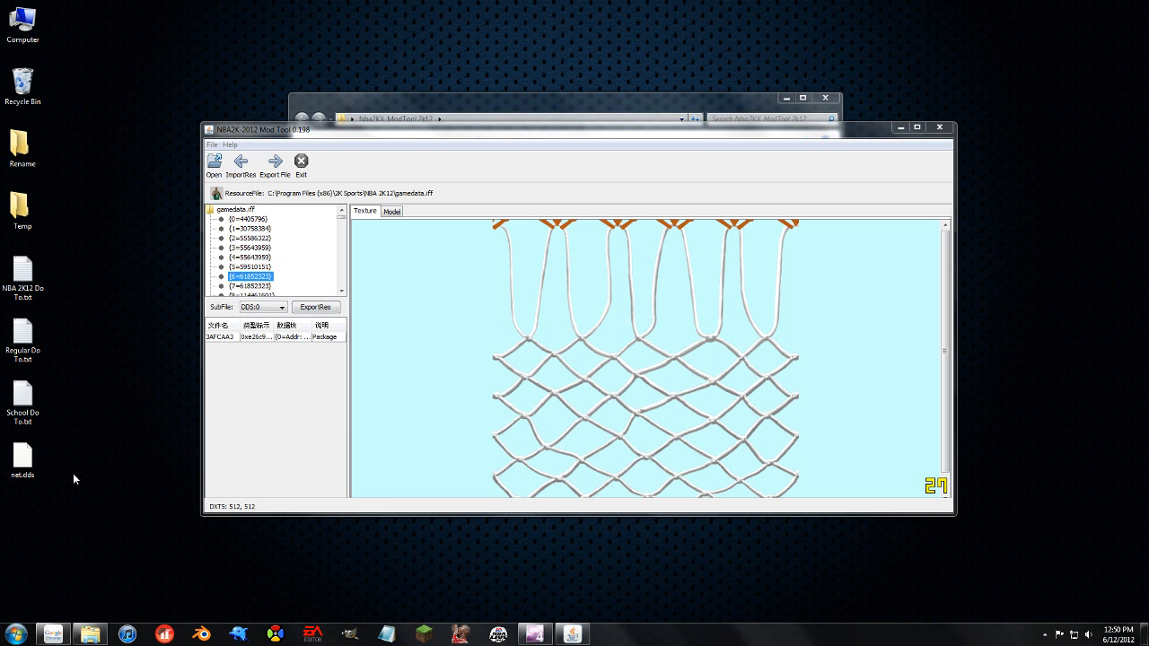
click(22, 458)
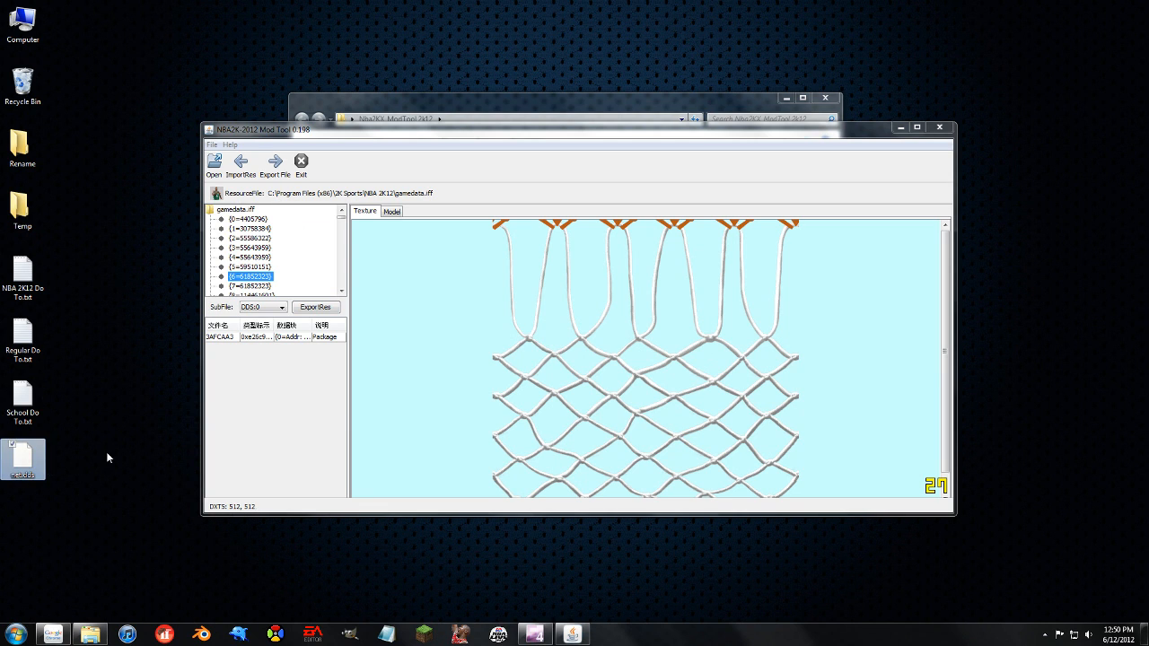
mouse_move(286, 391)
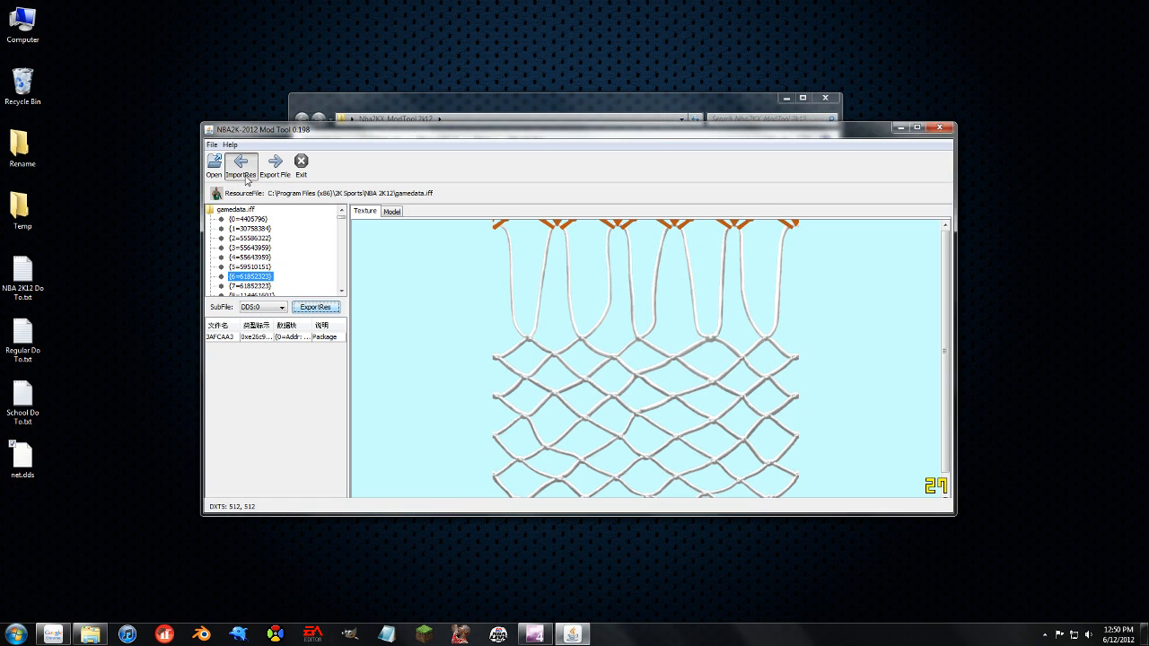
Step: Open the pinned NBA 2K12 folder from the taskbar and return to the tool's Import File button
click(240, 165)
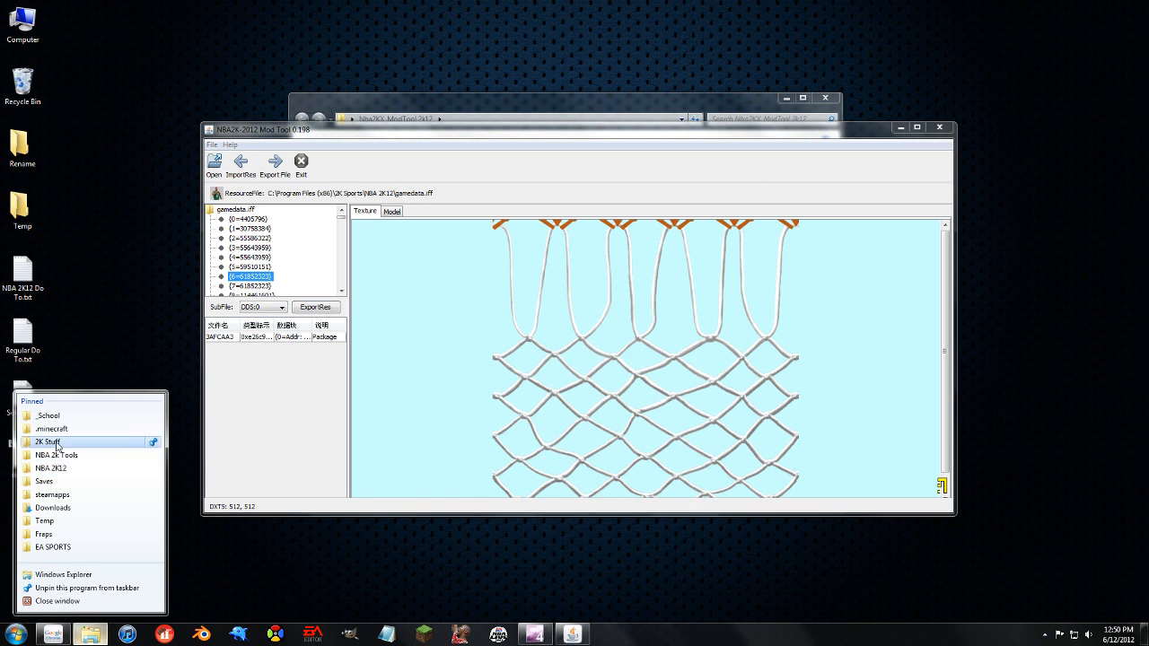
click(46, 442)
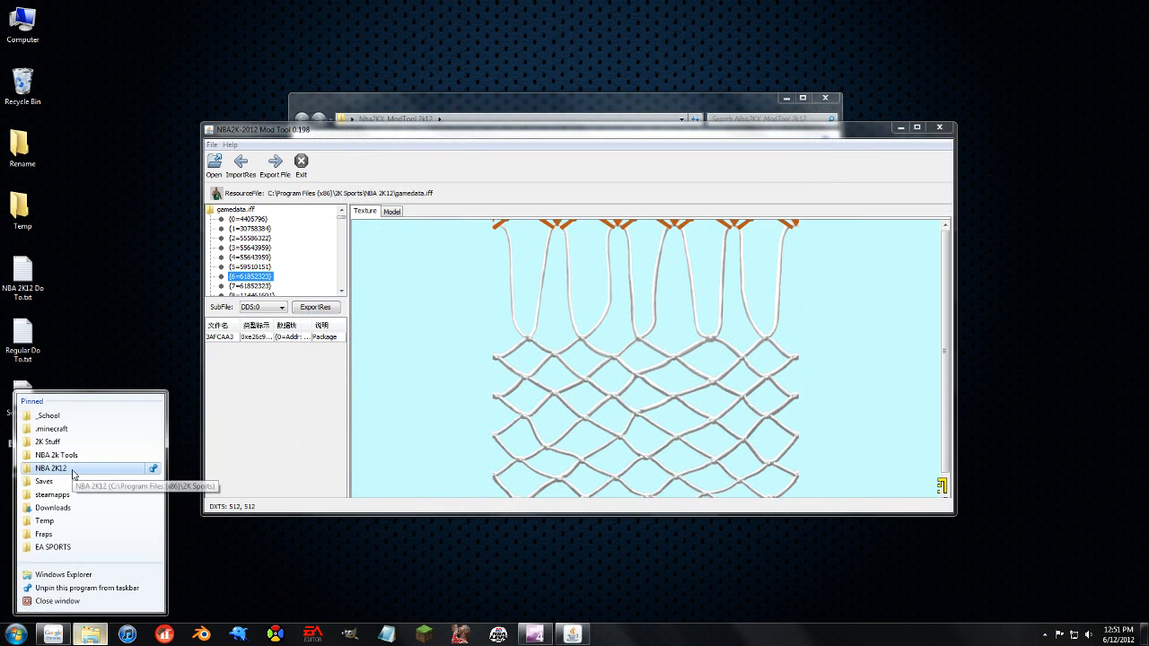
click(51, 466)
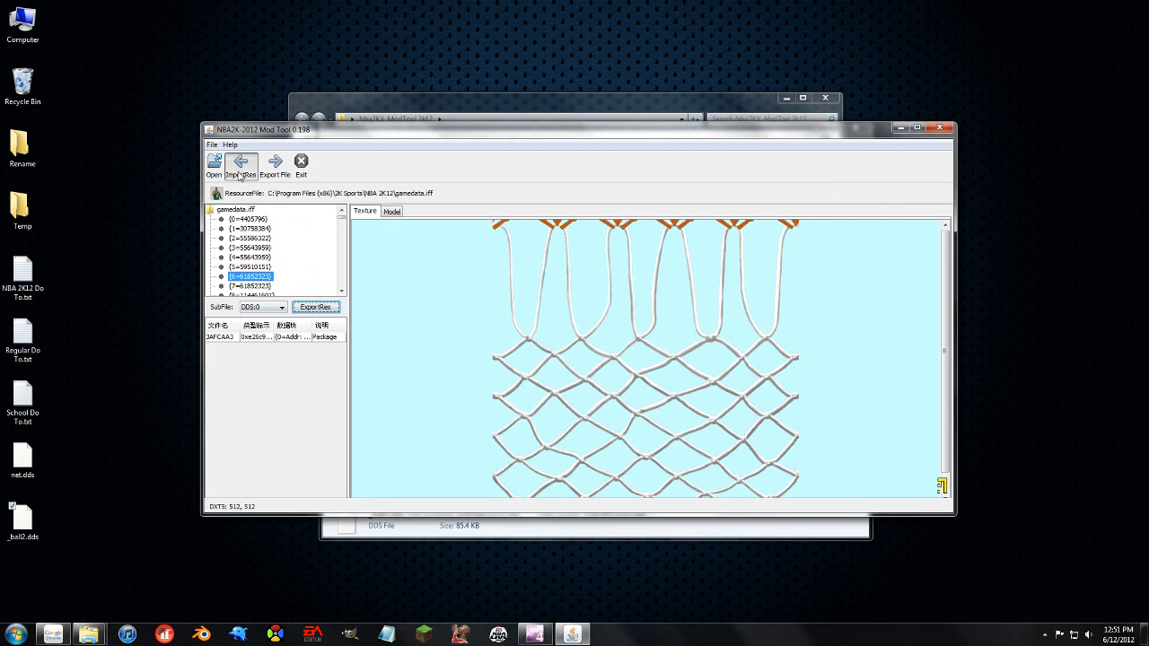
click(240, 161)
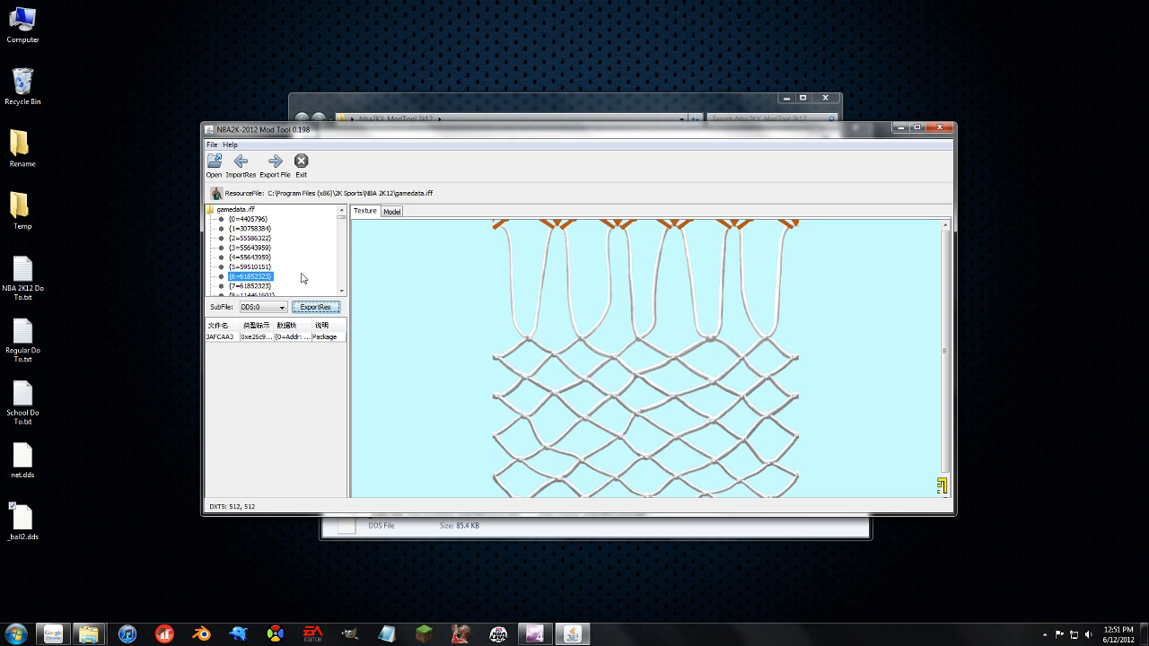
mouse_move(68, 517)
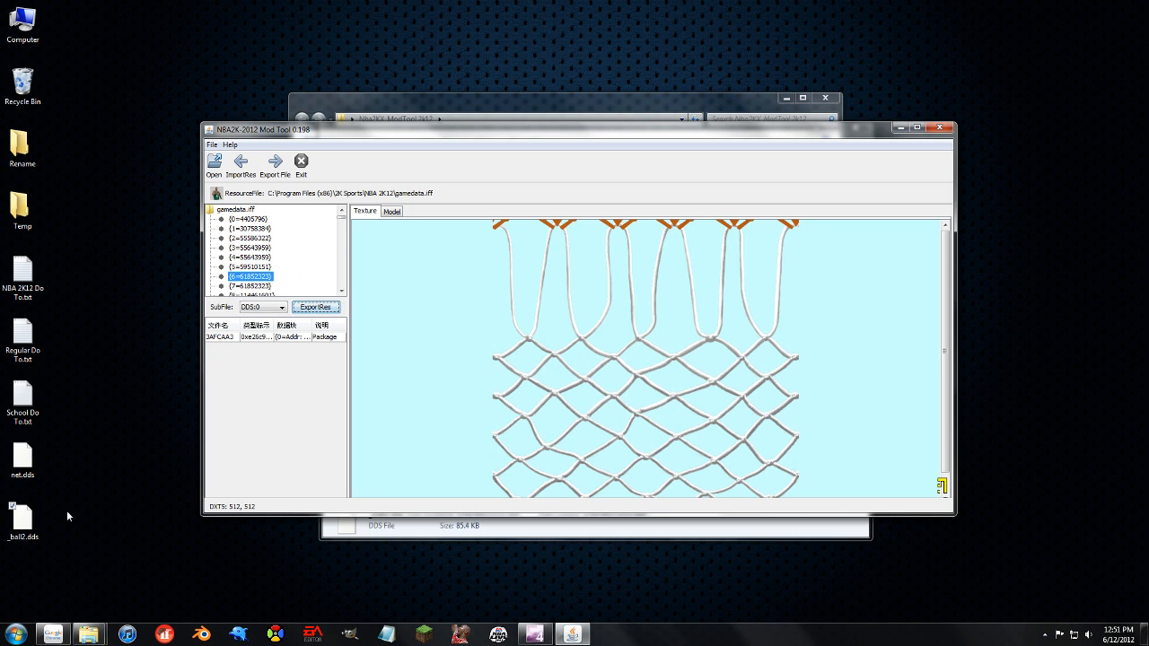
mouse_move(381, 108)
text(java)
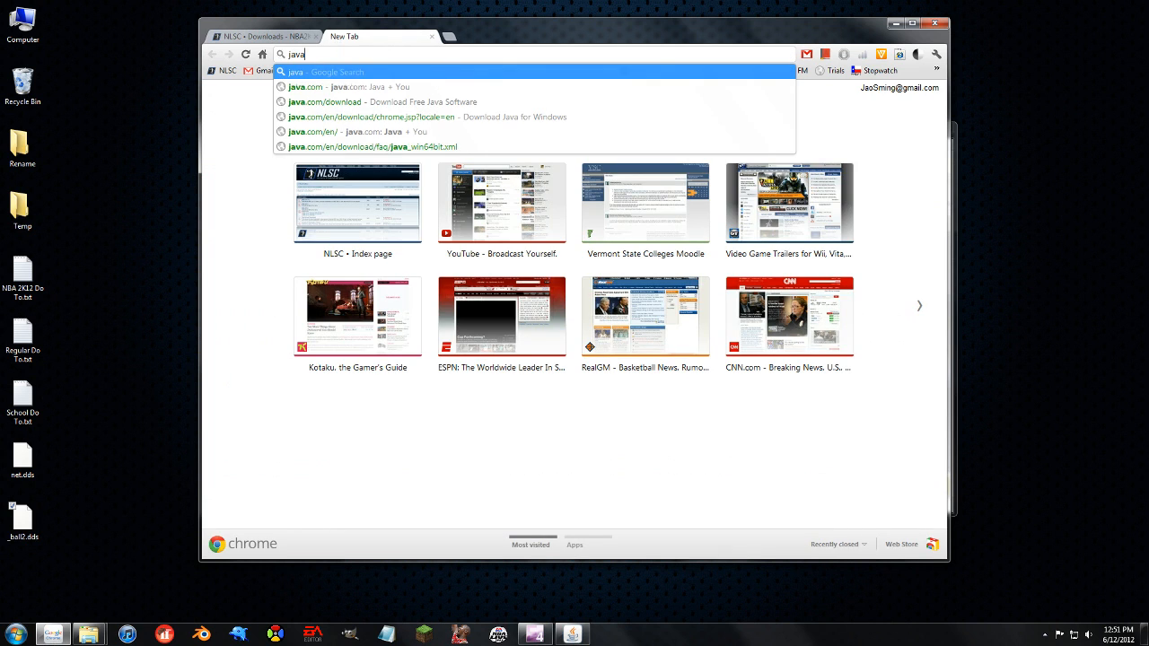
Step: Go to java.com's Downloads and show the Java downloads for all operating systems
text(,)
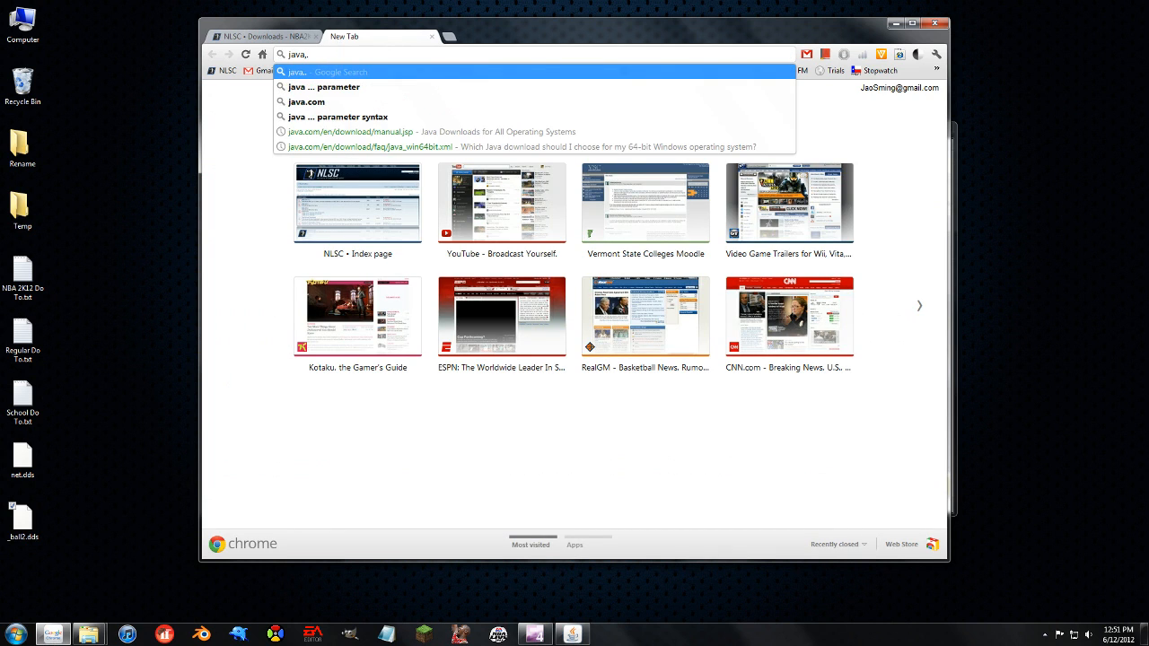
text(.com/en/)
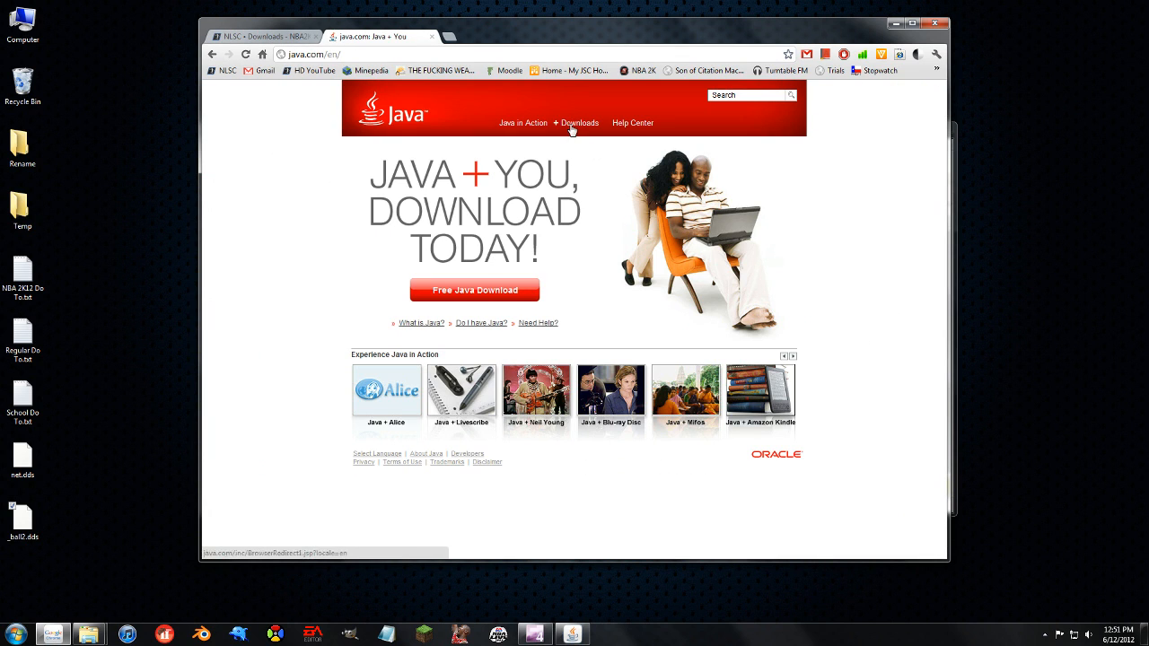
click(474, 289)
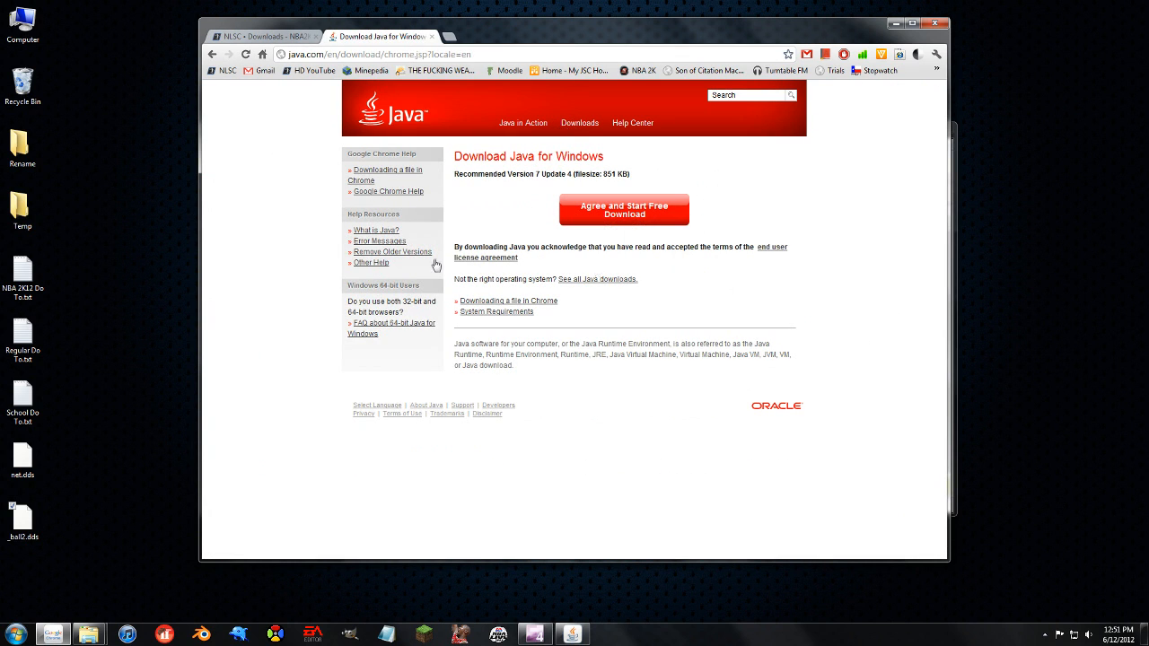
mouse_move(596, 280)
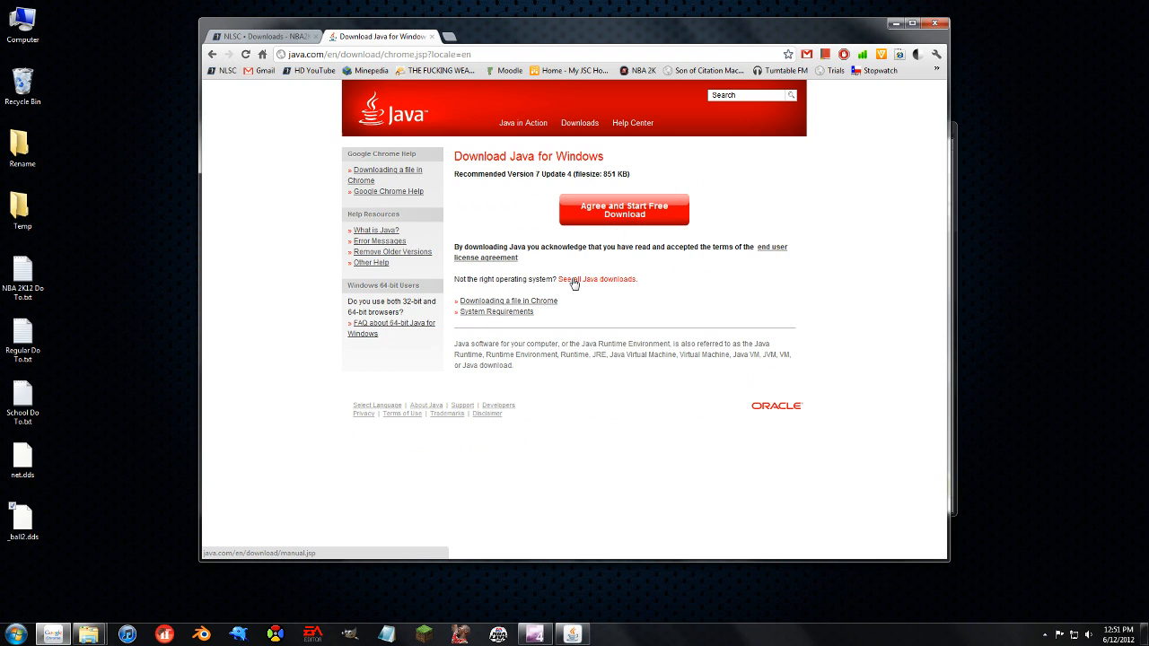
click(595, 280)
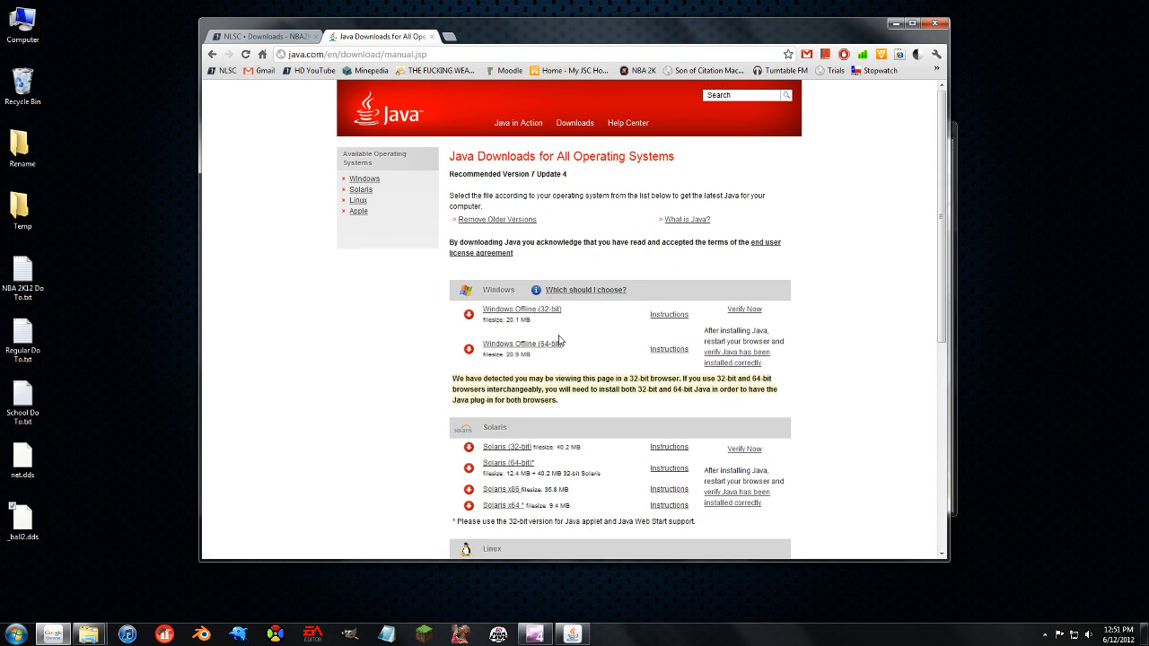
mouse_move(527, 366)
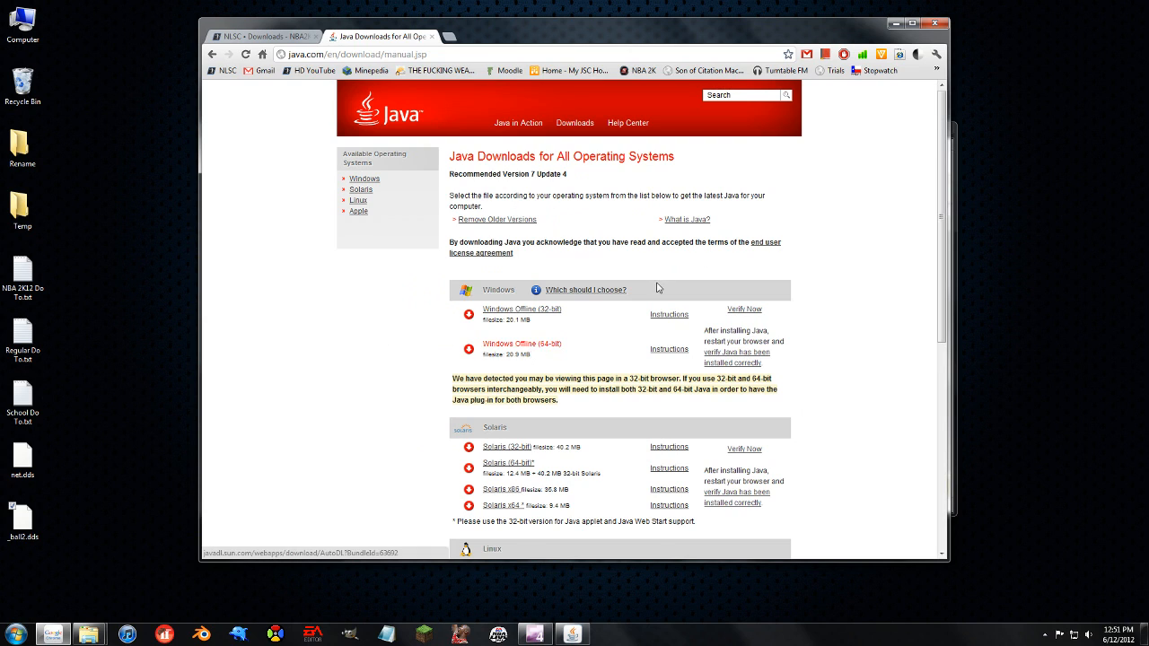
mouse_move(521, 345)
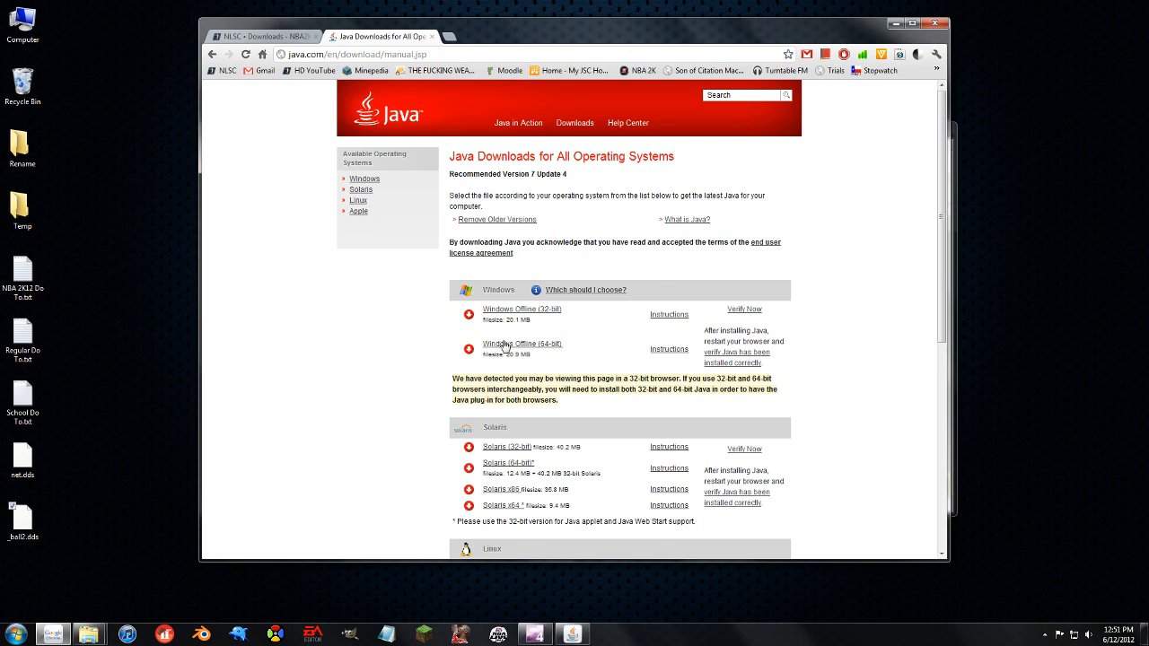
mouse_move(449, 72)
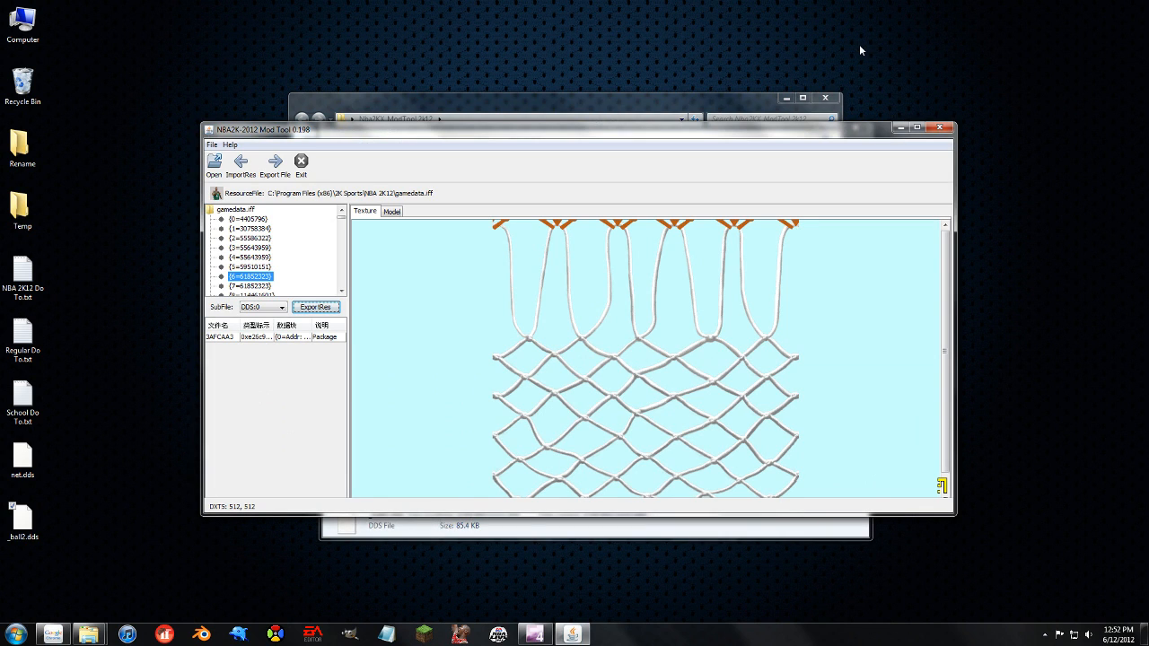
mouse_move(337, 190)
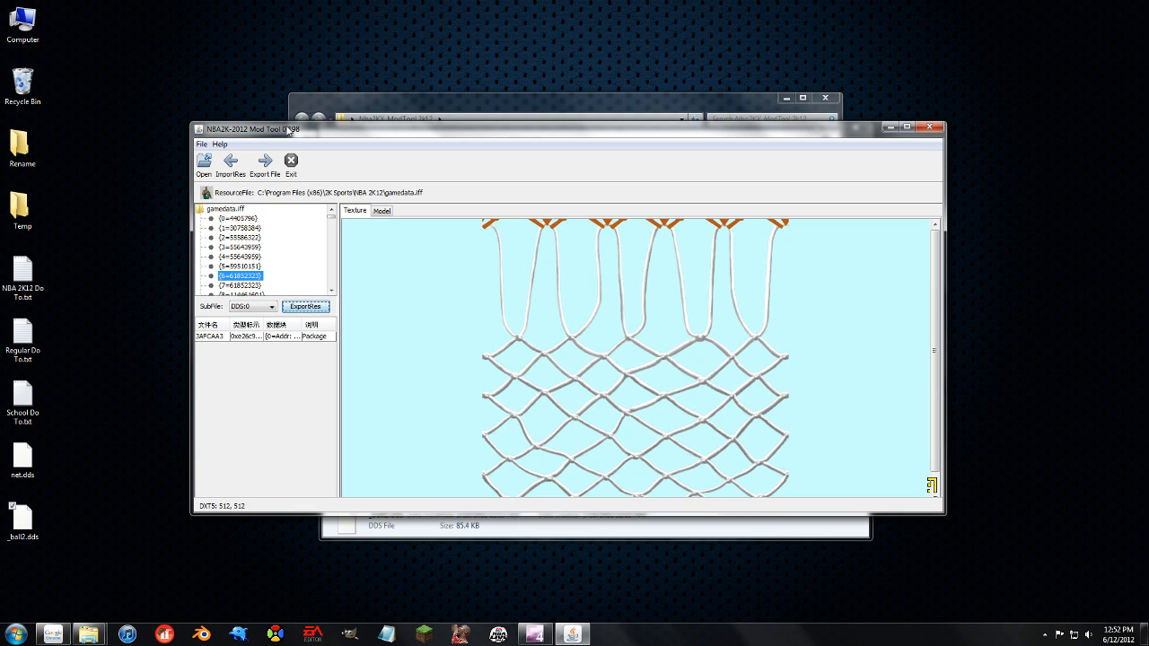
mouse_move(744, 259)
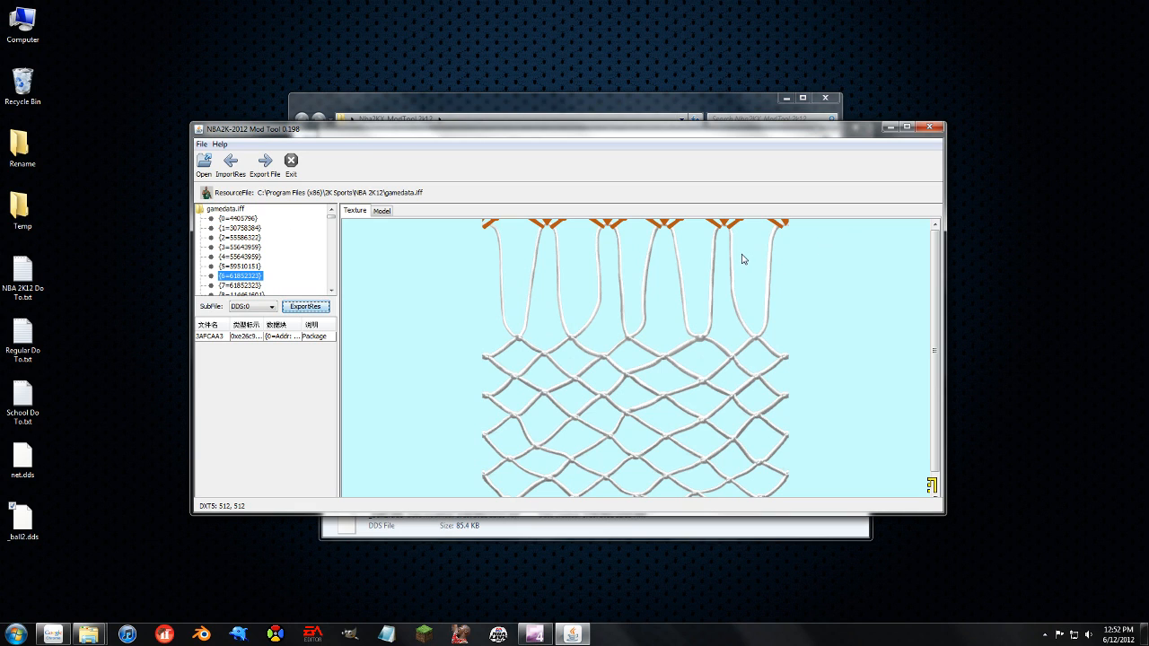